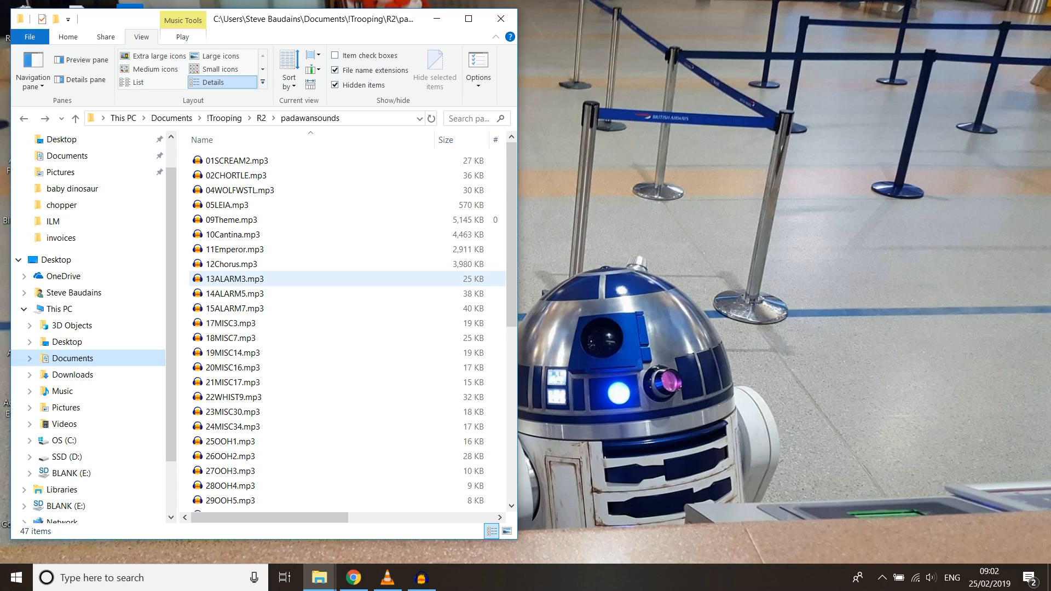
pyautogui.moveTo(319, 577)
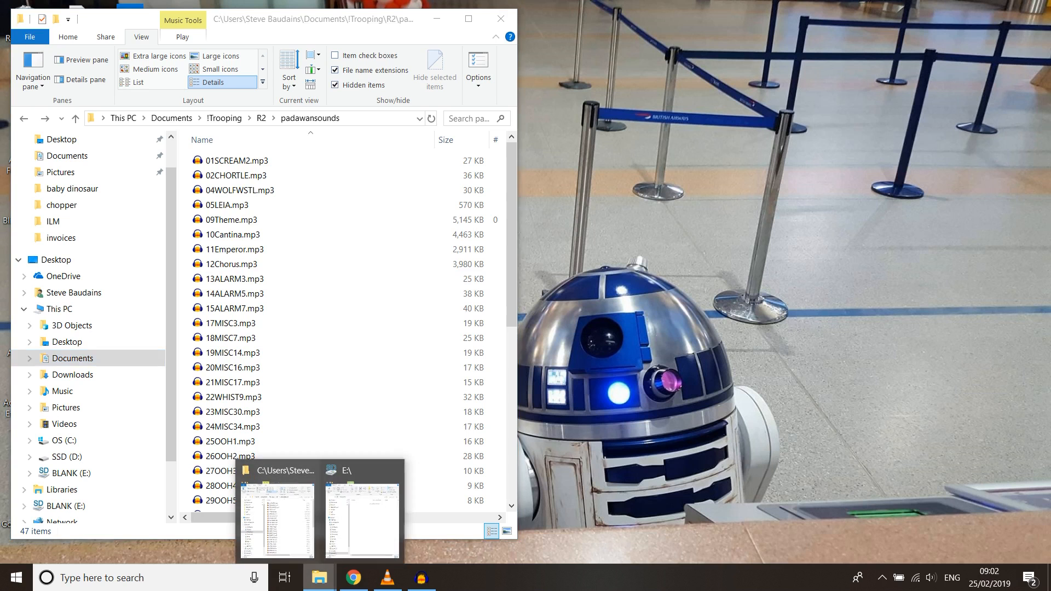
# - Show the empty BLANK (E:) drive beside the padawansounds MP3 folder
pyautogui.click(360, 519)
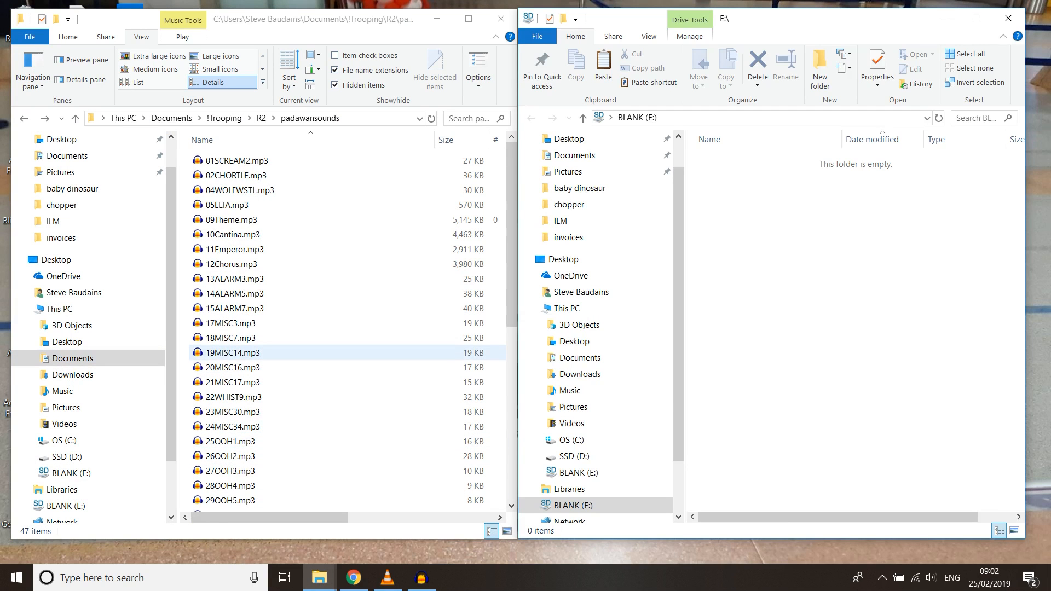
pyautogui.click(236, 160)
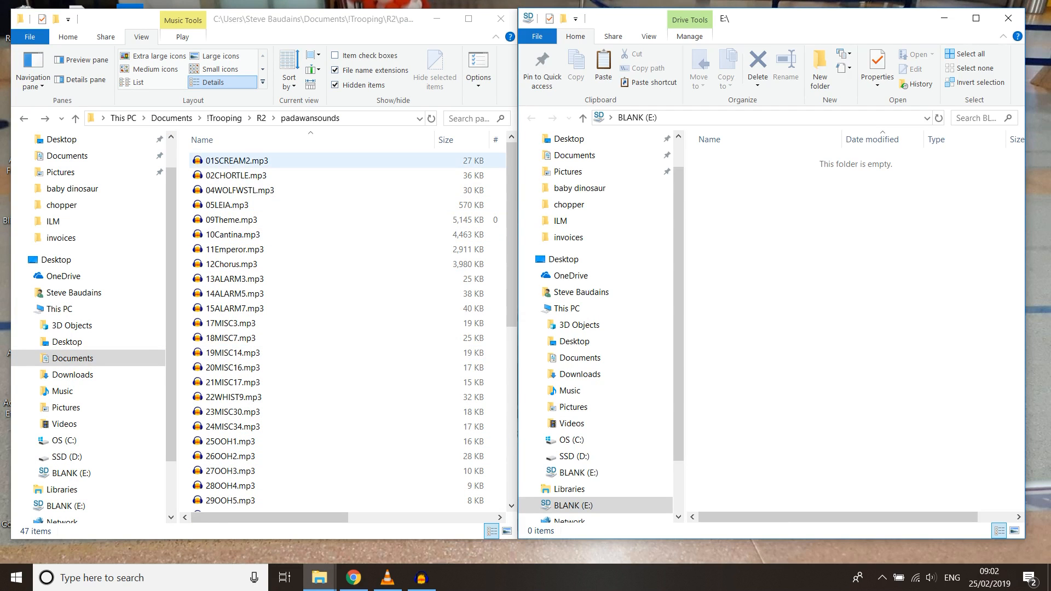
# - Copy 01SCREAM2 through 18MISC7 (13 MP3s) from padawansounds onto BLANK (E:)
pyautogui.click(231, 337)
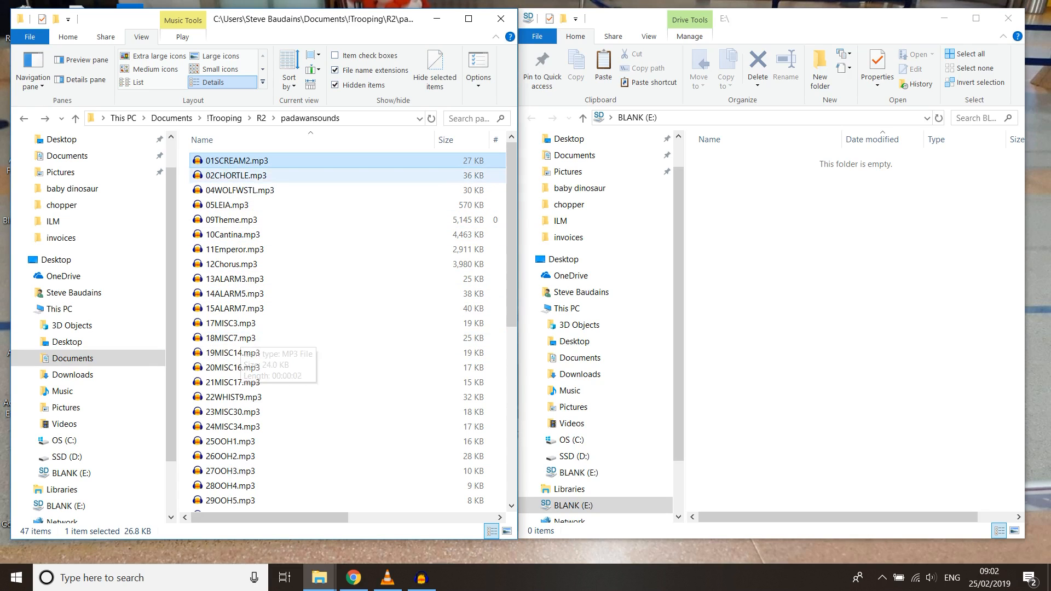
pyautogui.click(238, 338)
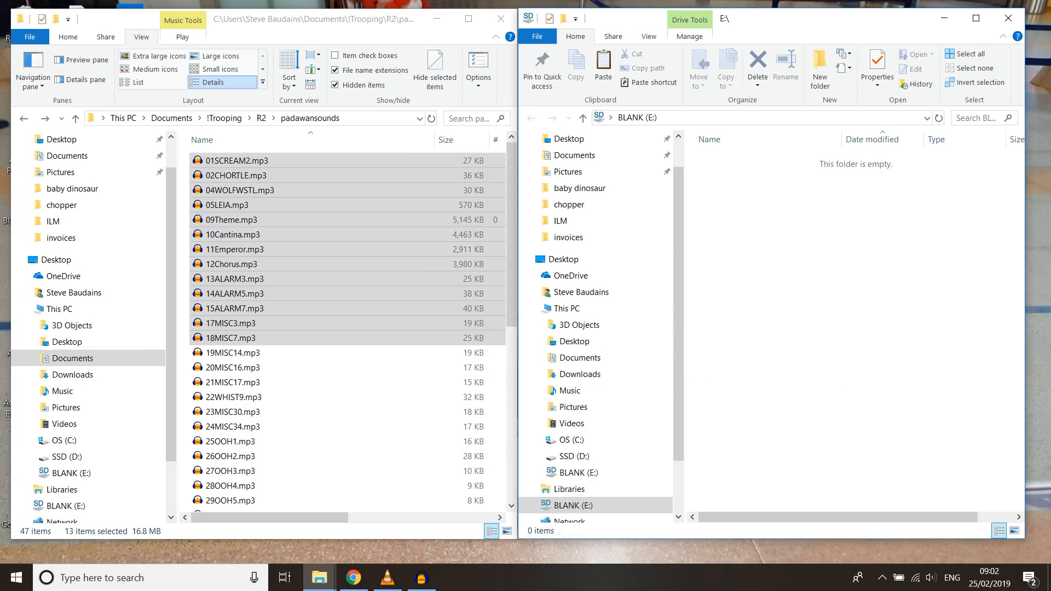
pyautogui.click(602, 66)
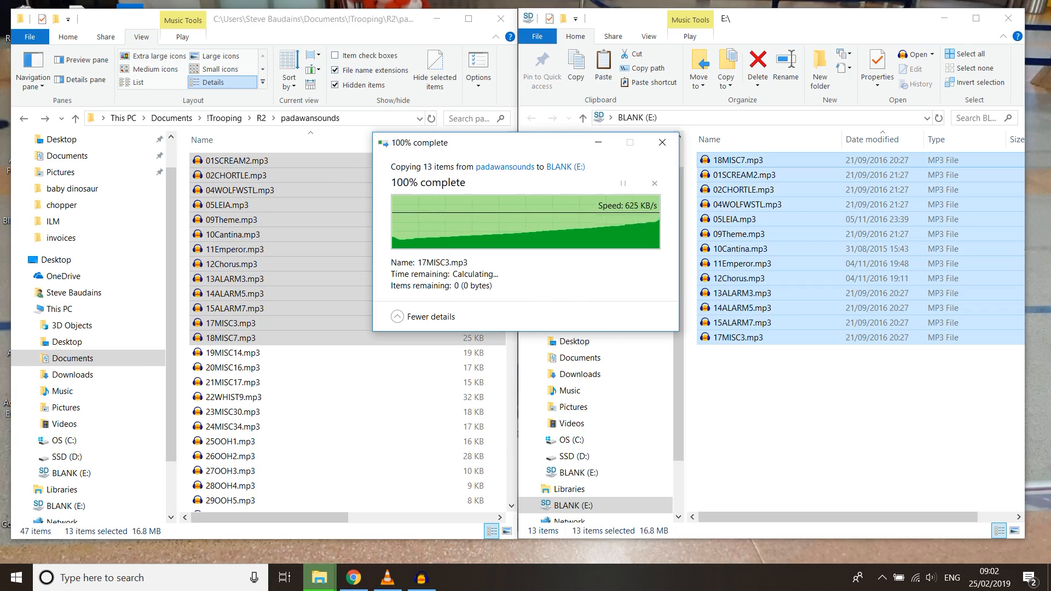
pyautogui.click(661, 142)
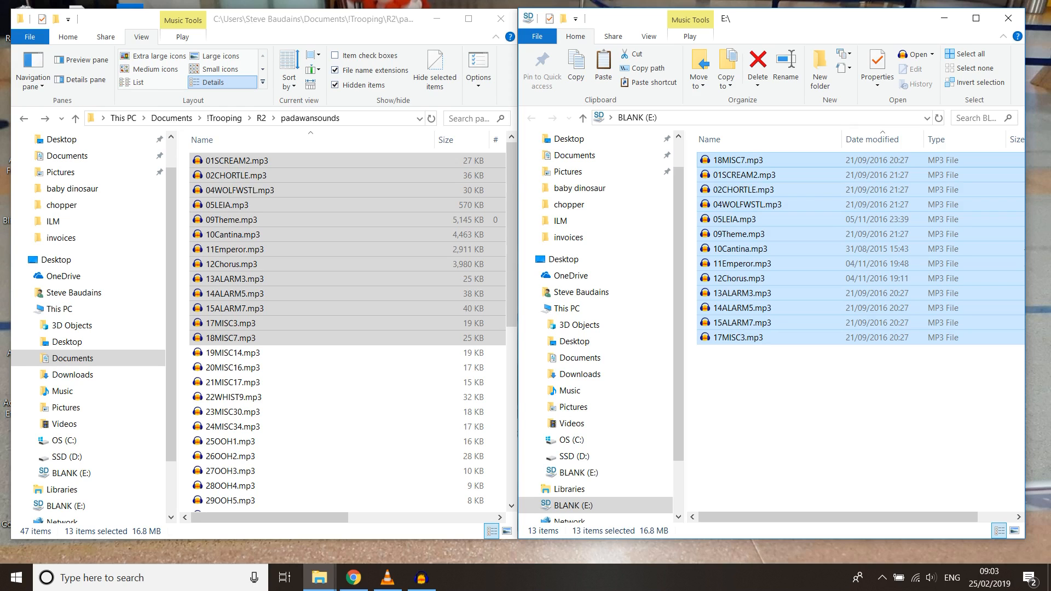
# - Permanently delete the 13 copied MP3s so BLANK (E:) is empty again
pyautogui.click(785, 66)
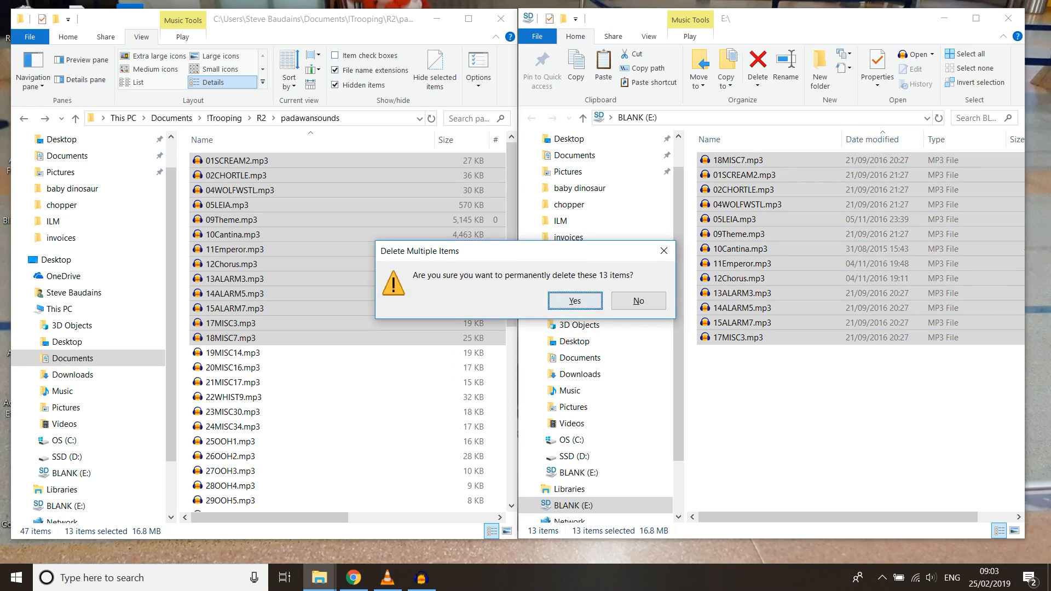
pyautogui.click(574, 300)
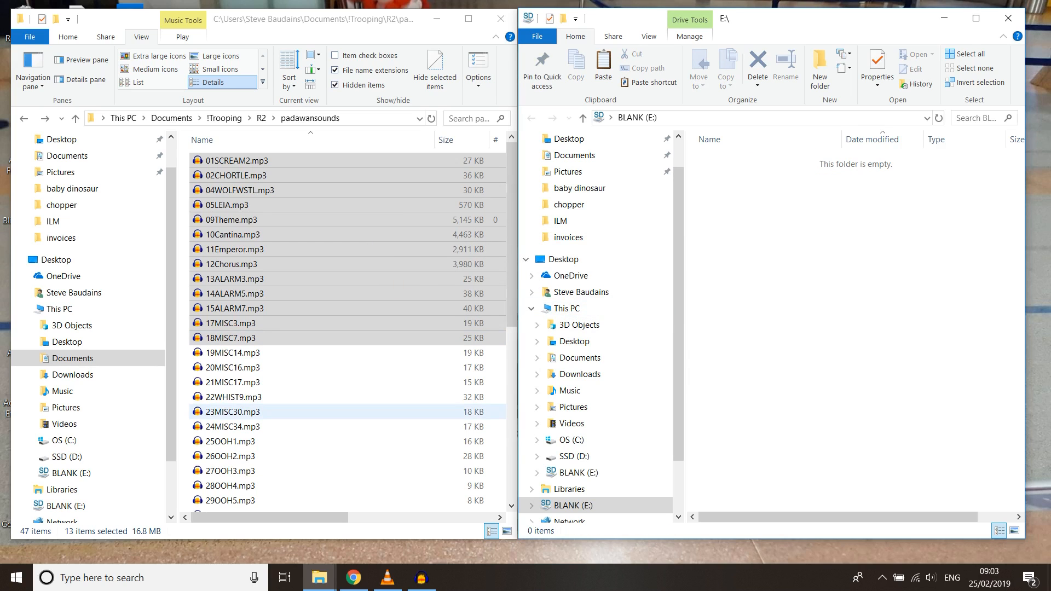
pyautogui.click(235, 412)
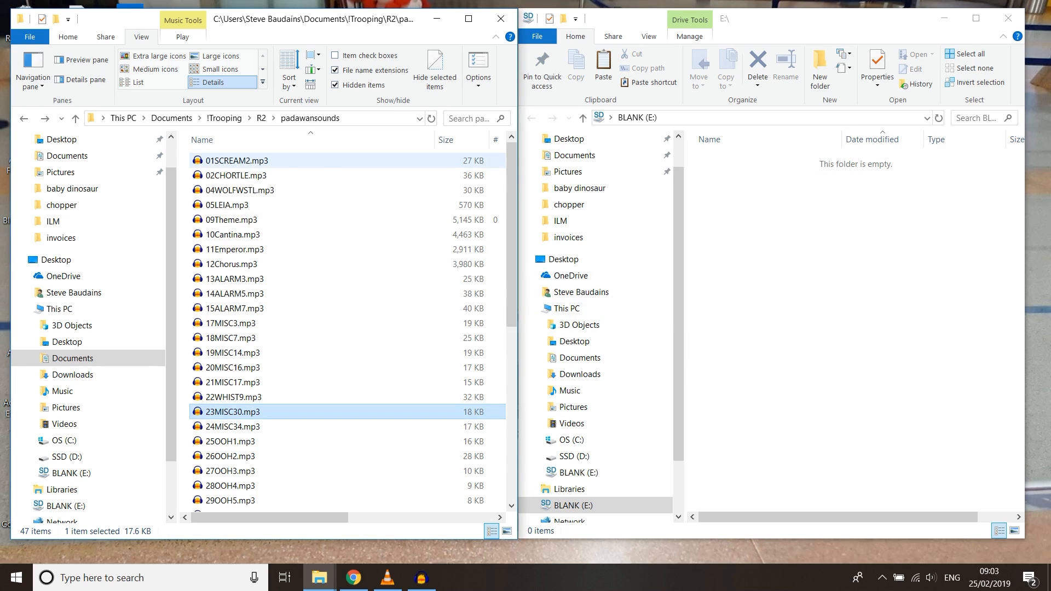
pyautogui.moveTo(249, 160)
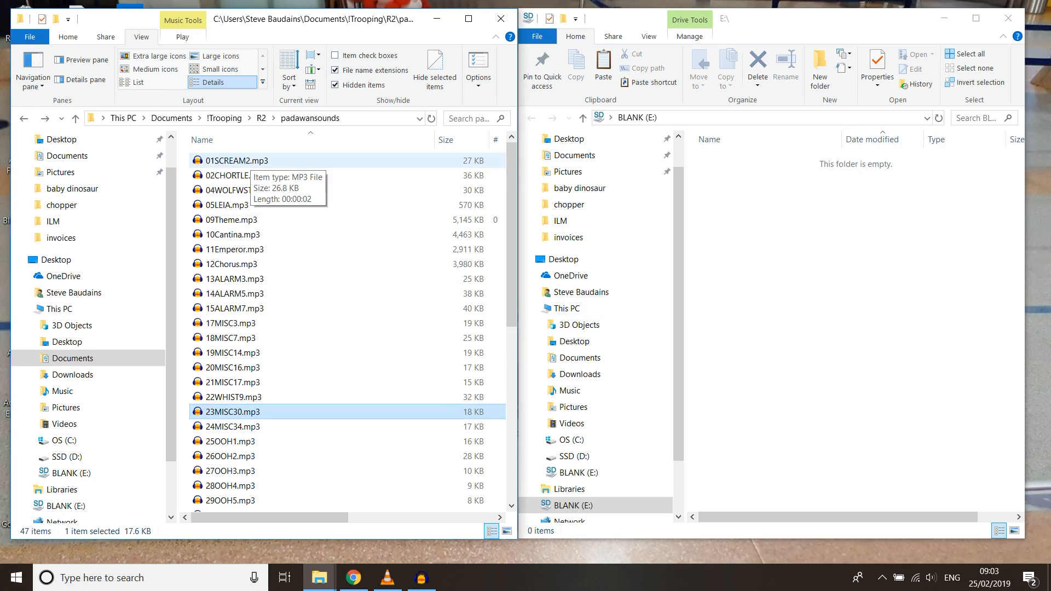
# - Copy 01SCREAM2, 02CHORTLE, 10Cantina and 09Theme one at a time onto E:, then select all four
pyautogui.click(252, 160)
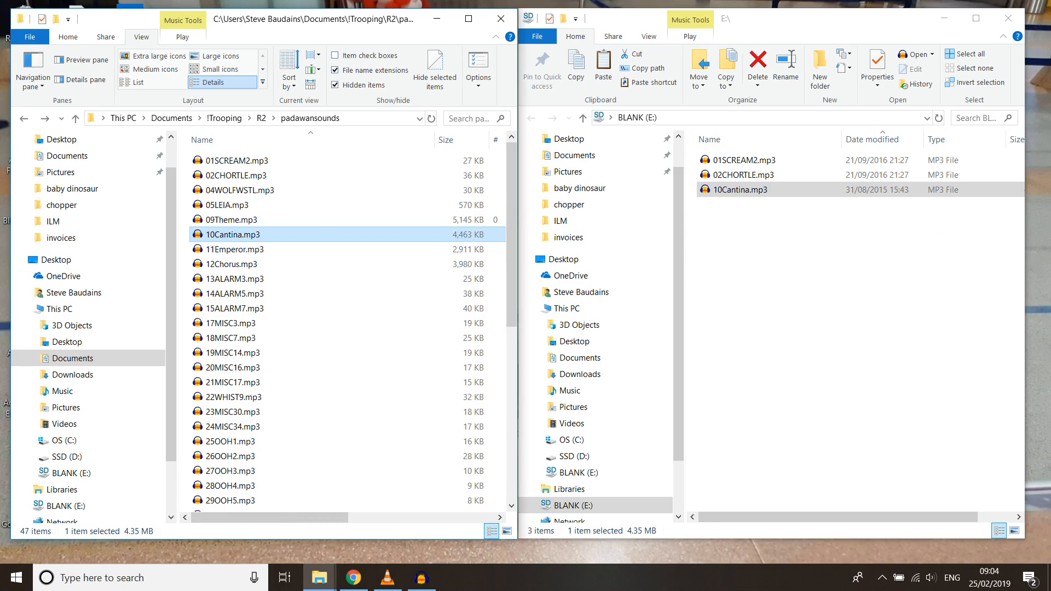
pyautogui.click(234, 249)
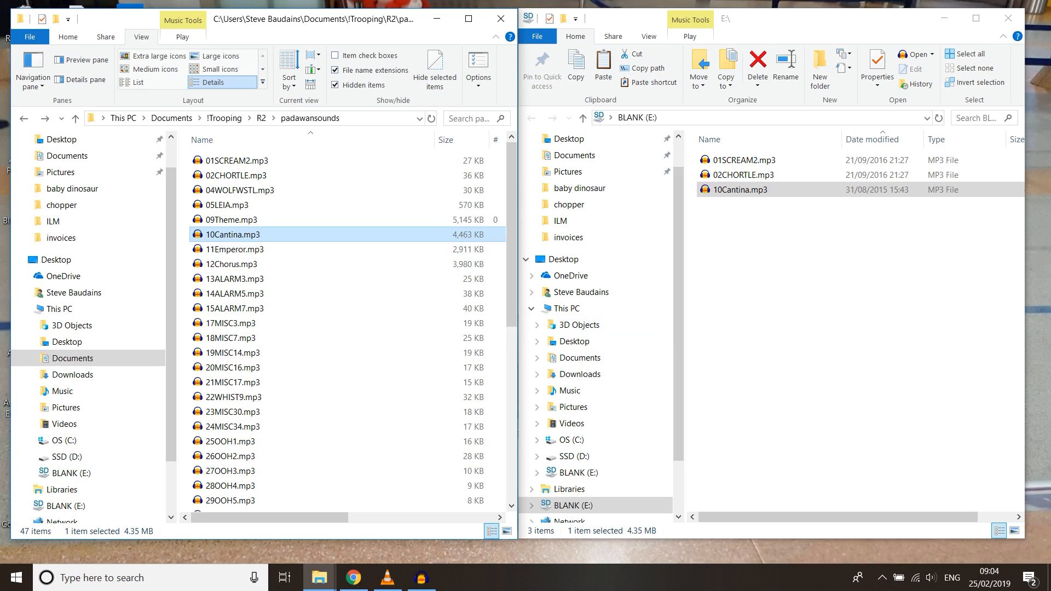
pyautogui.click(234, 219)
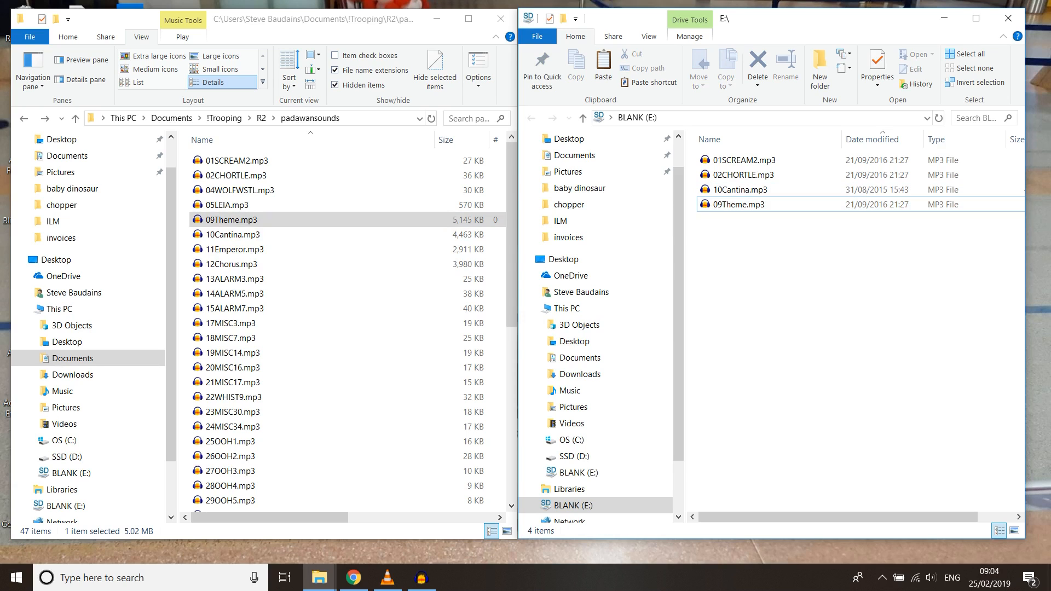
pyautogui.click(737, 205)
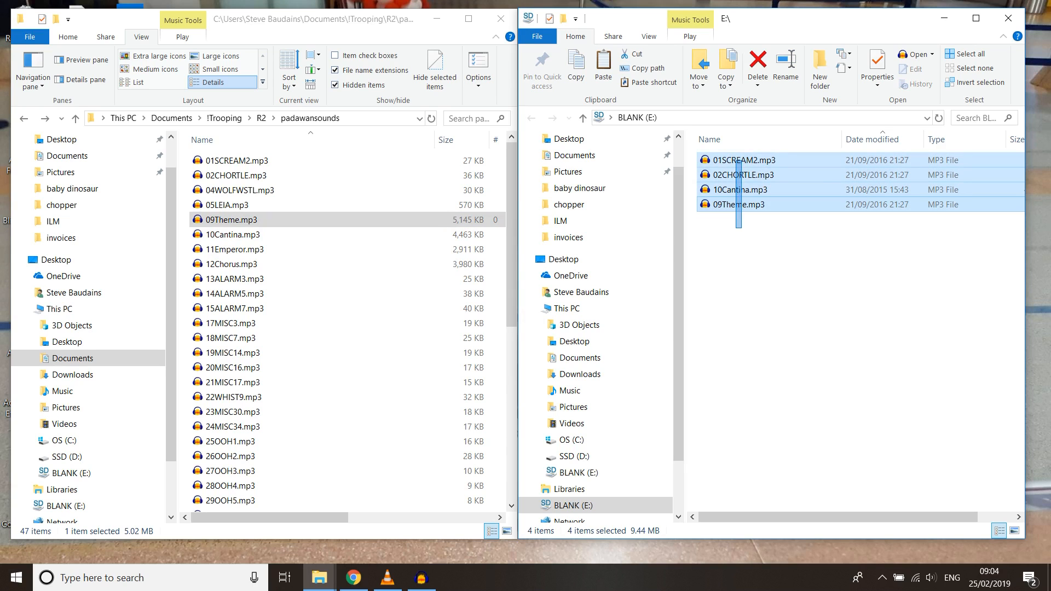
# - Permanently delete the four MP3s from BLANK (E:), then pick 05LEIA in padawansounds
pyautogui.click(785, 65)
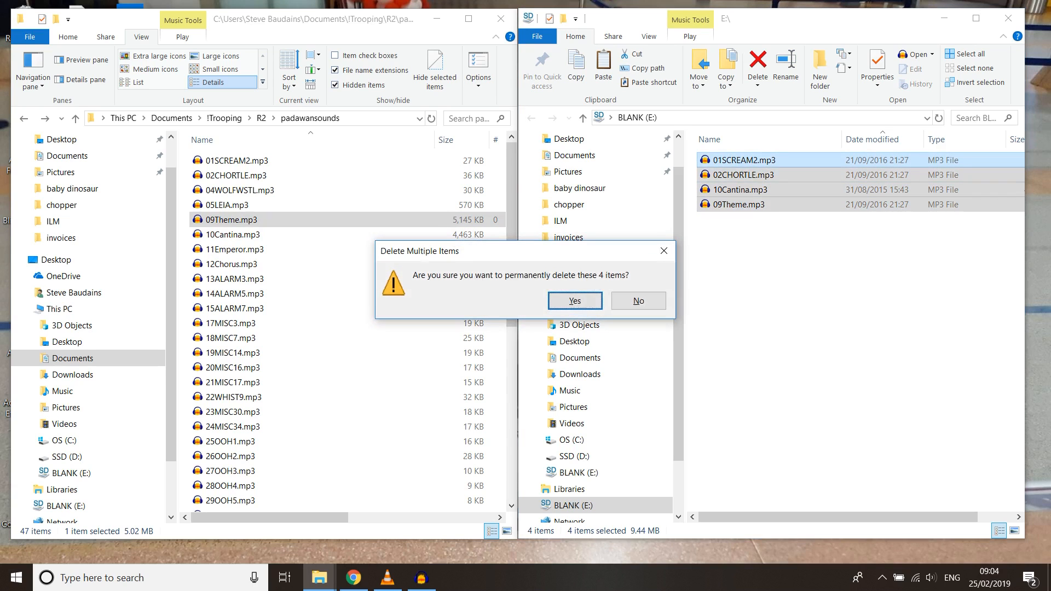
pyautogui.click(572, 300)
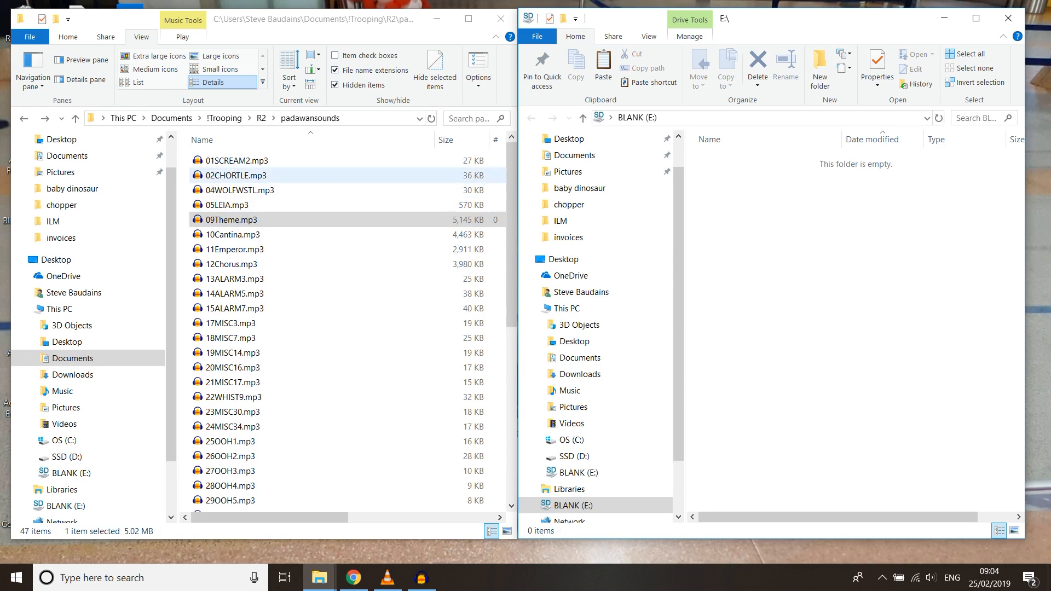
pyautogui.click(256, 205)
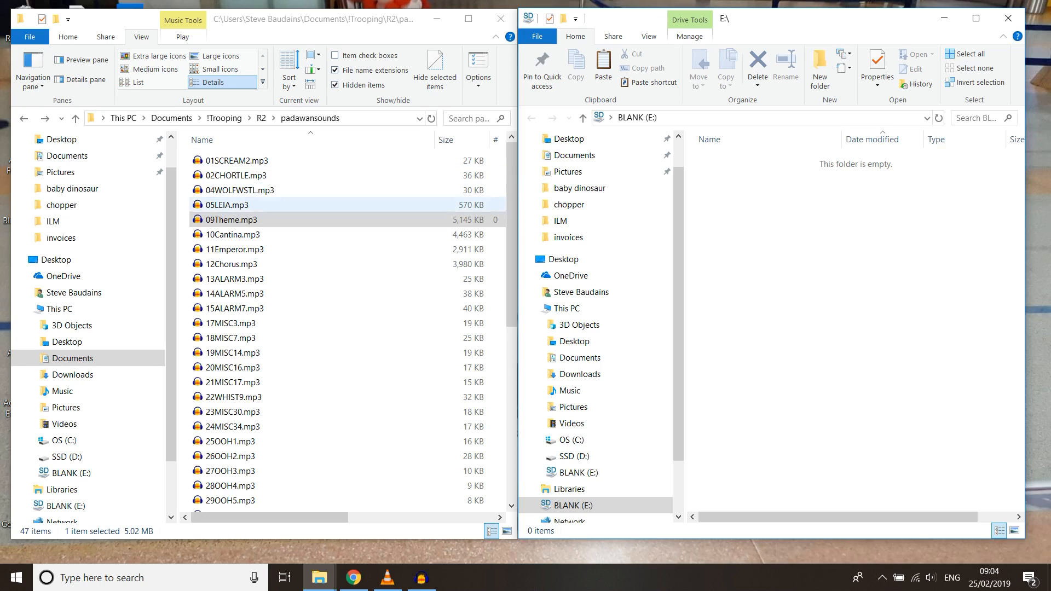
pyautogui.click(231, 205)
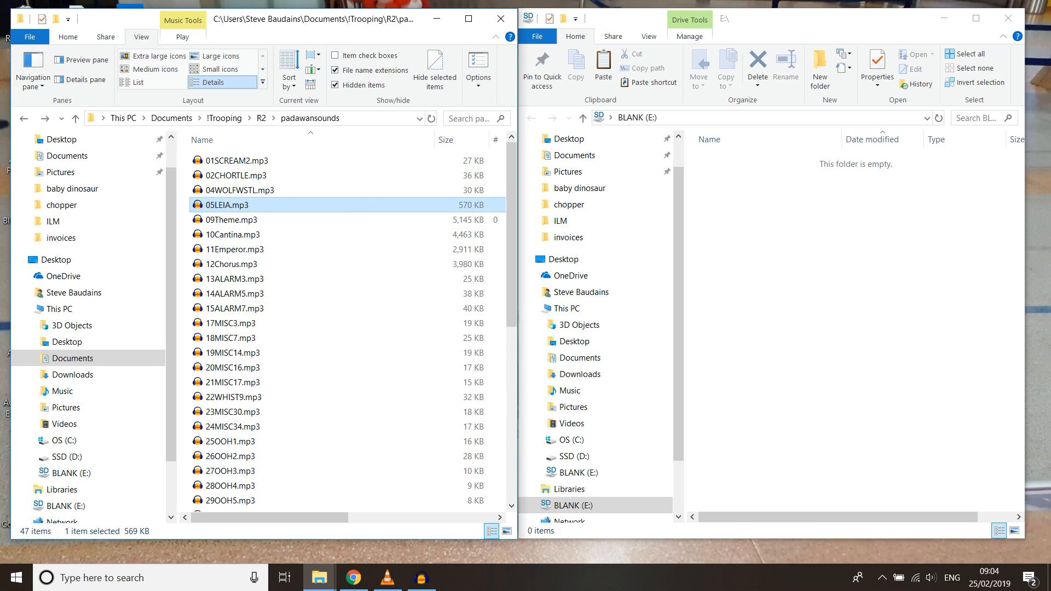
pyautogui.moveTo(231, 205)
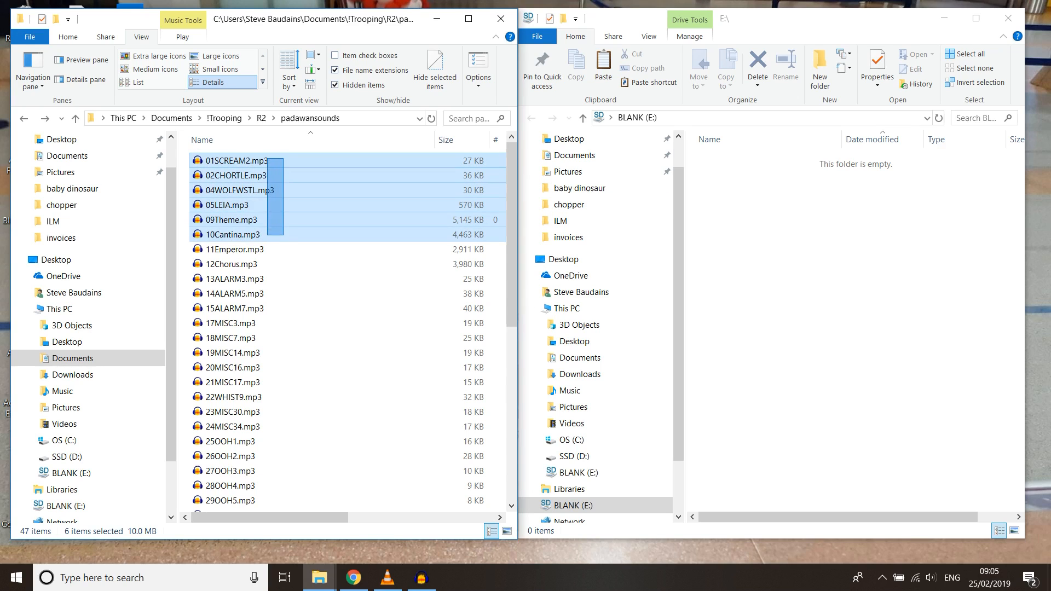
# - Copy the seven MP3s 01SCREAM2 through 11Emperor together onto BLANK (E:)
pyautogui.click(235, 249)
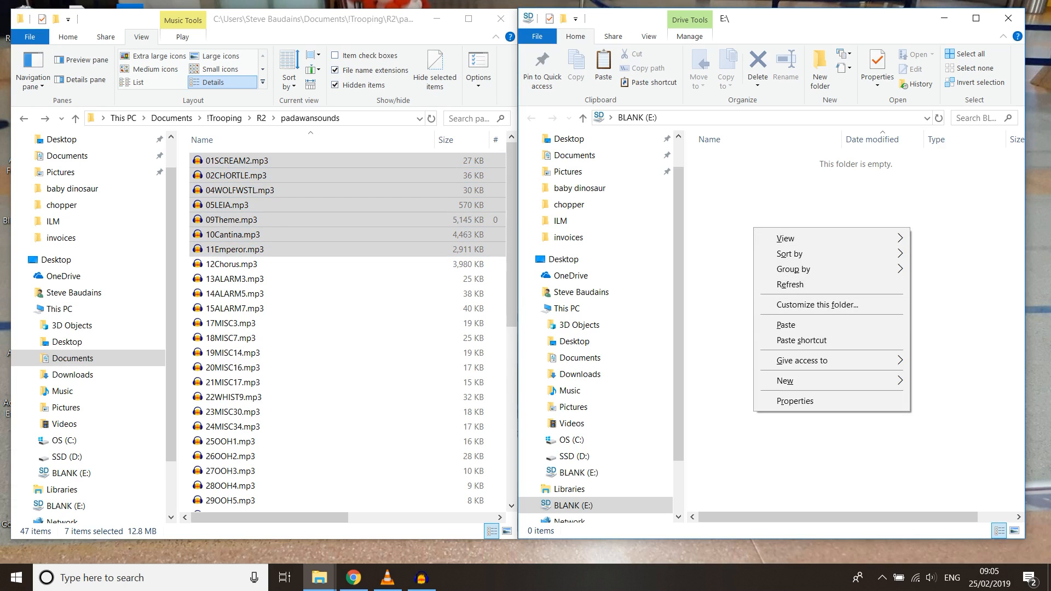
pyautogui.click(786, 324)
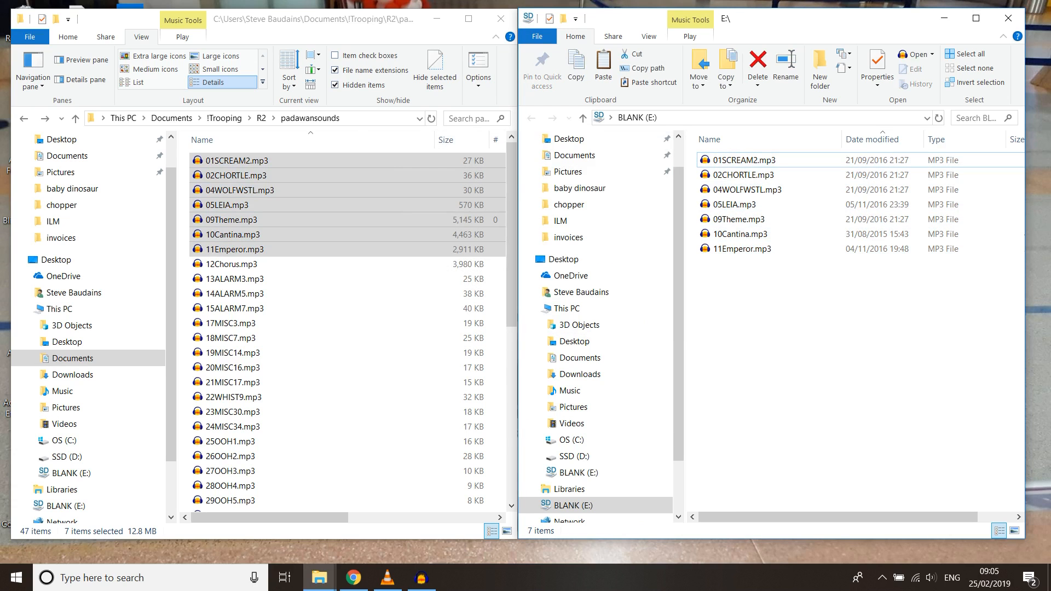
pyautogui.click(736, 205)
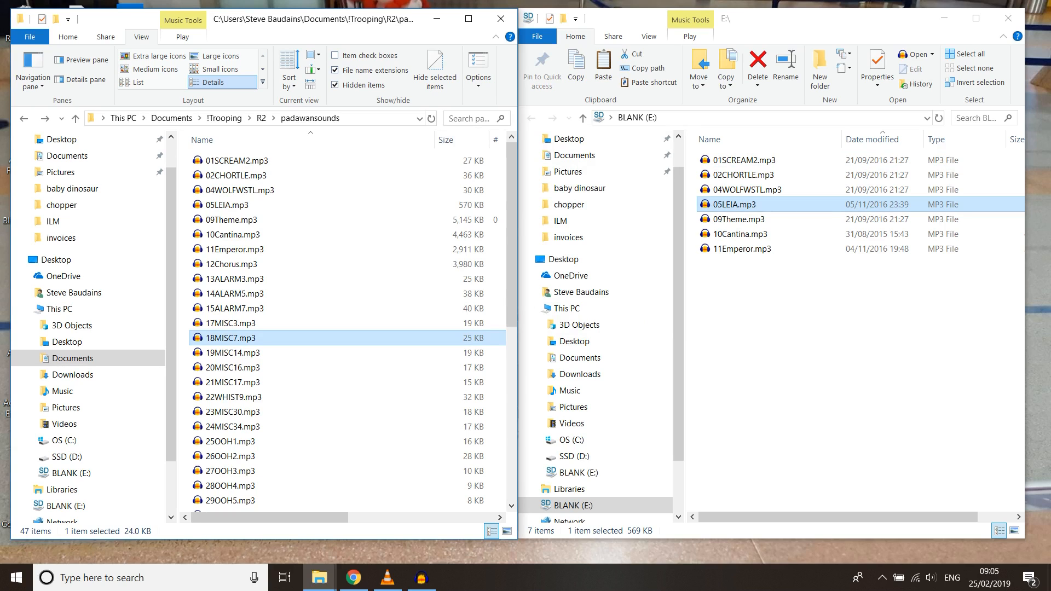
pyautogui.click(740, 233)
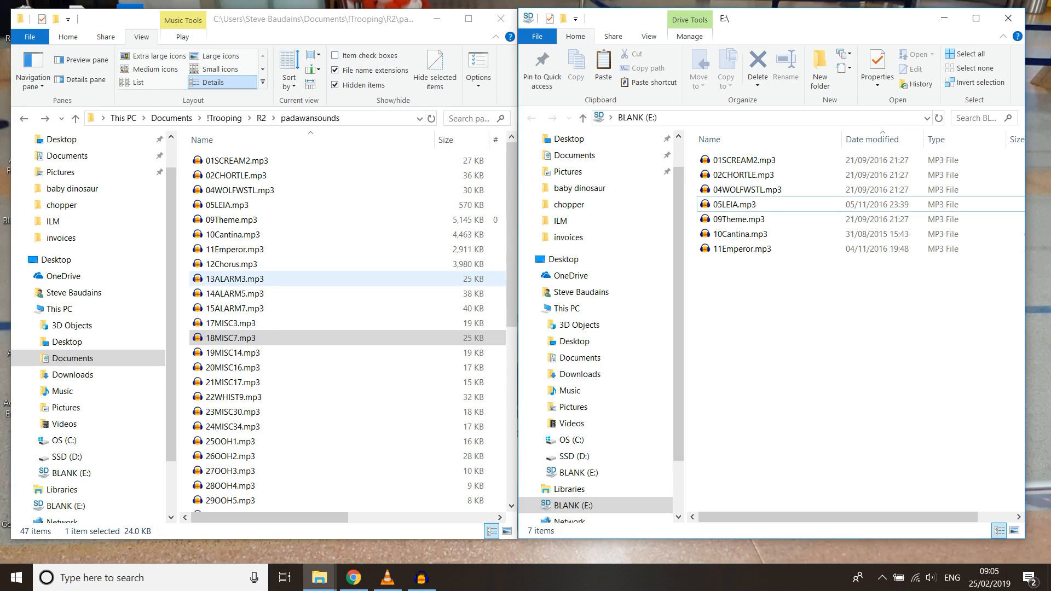
# - Copy all 47 padawansounds MP3s onto BLANK (E:) with Ctrl+A and paste
pyautogui.press('ctrl+a')
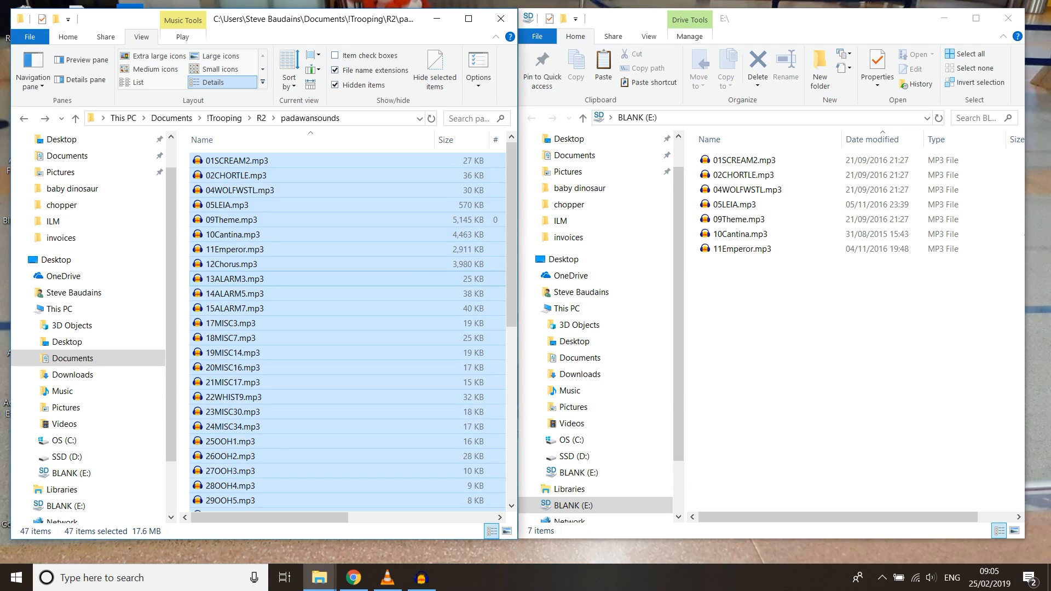
pyautogui.click(742, 205)
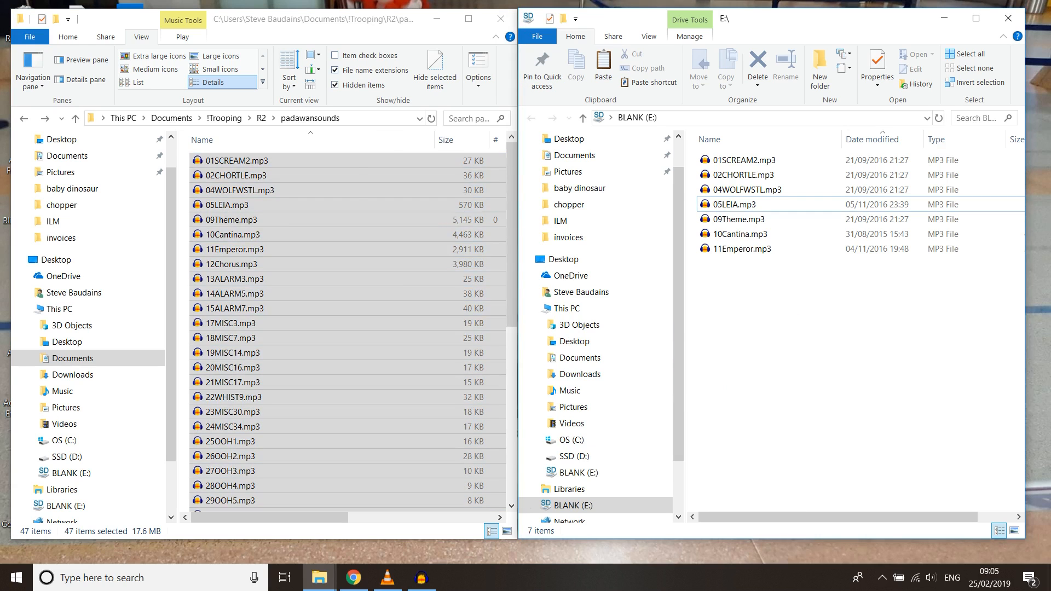
pyautogui.click(602, 67)
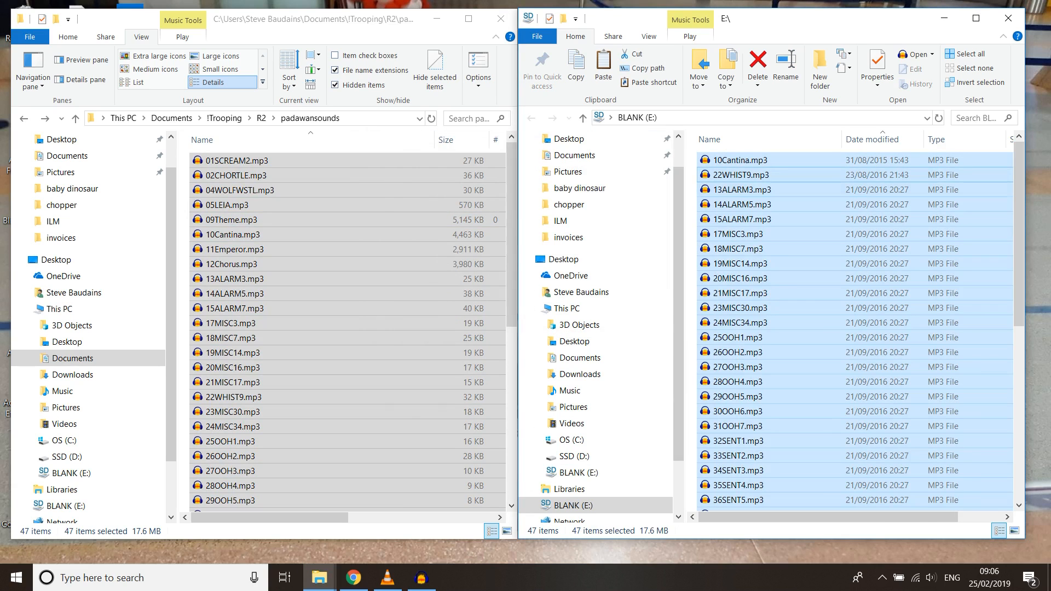
pyautogui.click(710, 140)
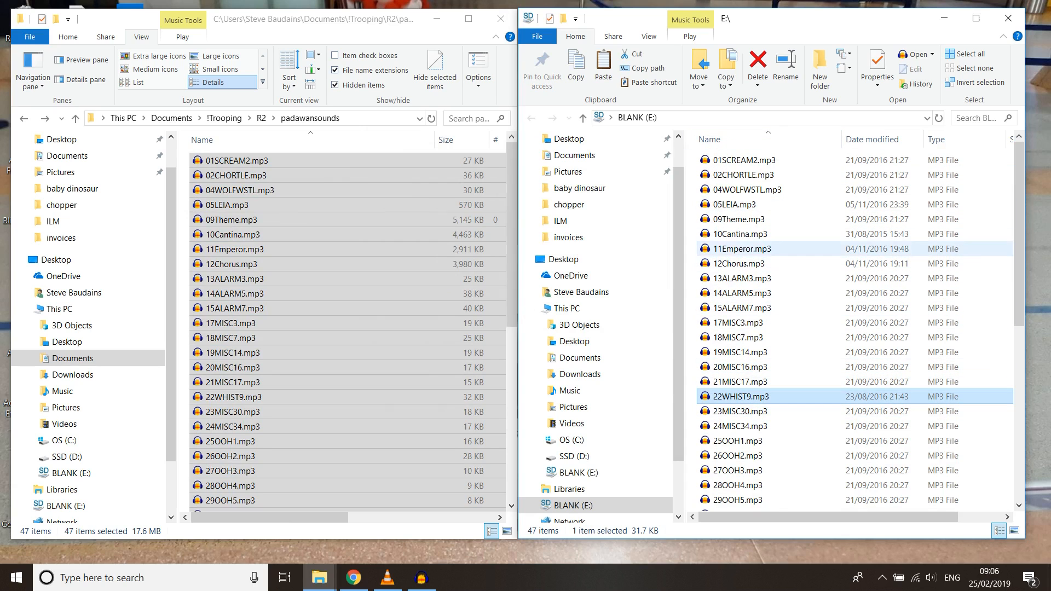
# - Scroll through the copied files on E: and return the source window to the R2 folder
pyautogui.scroll(-3)
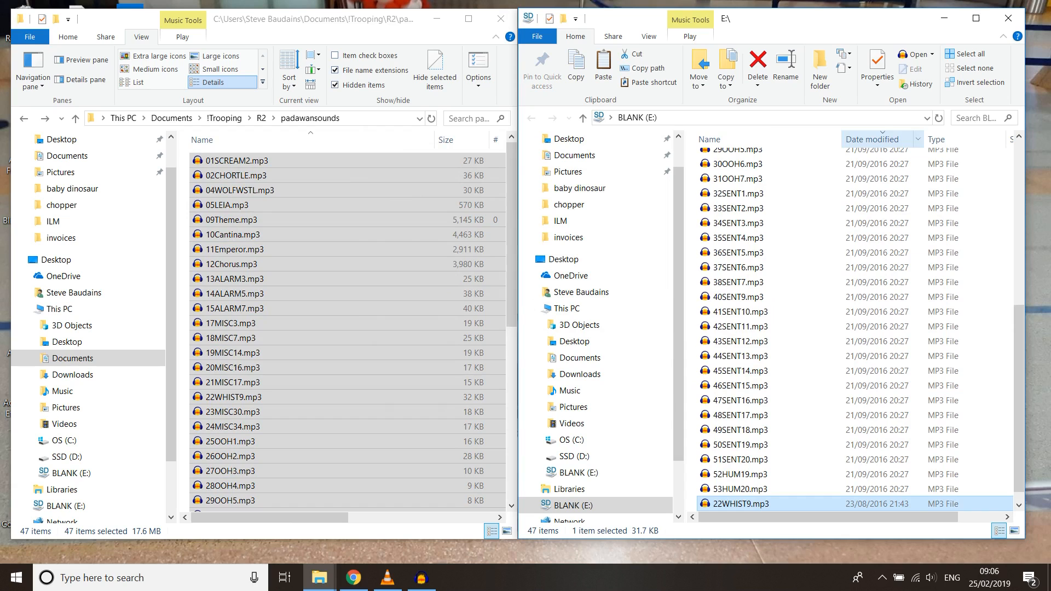
pyautogui.click(751, 474)
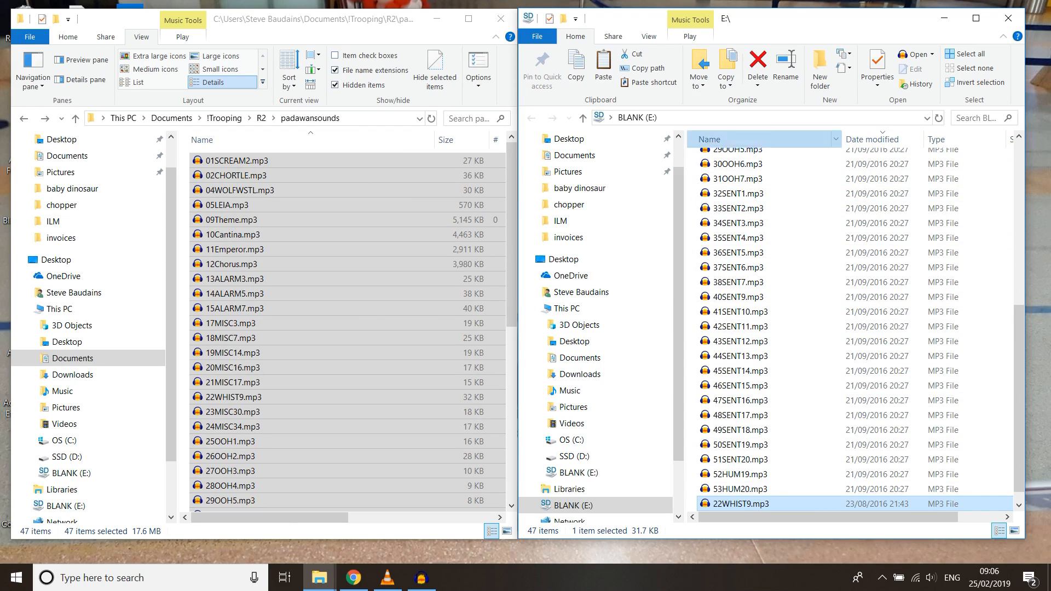
pyautogui.scroll(3)
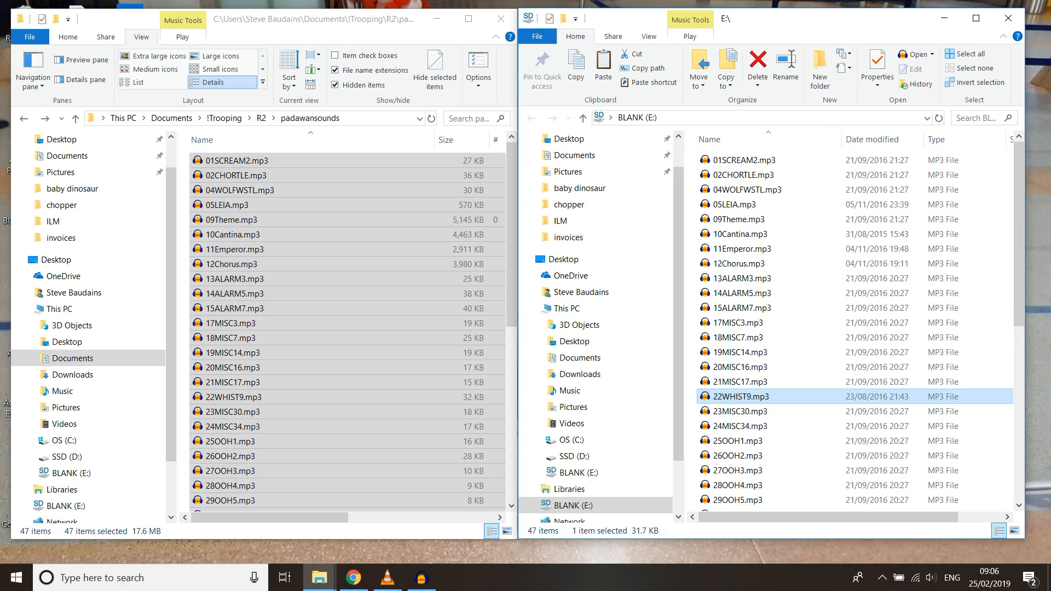
pyautogui.click(62, 117)
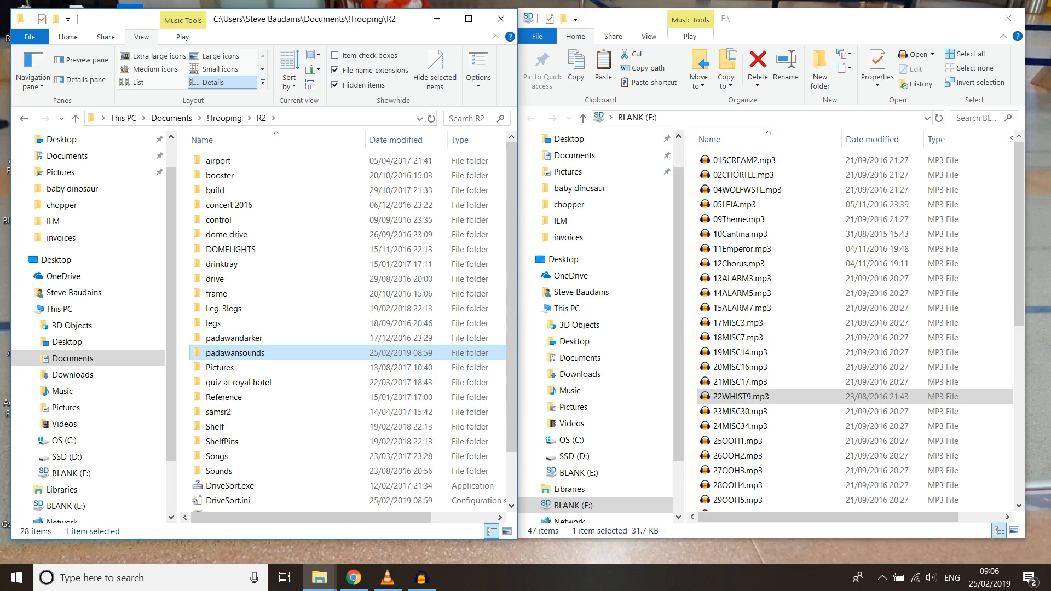
pyautogui.click(222, 442)
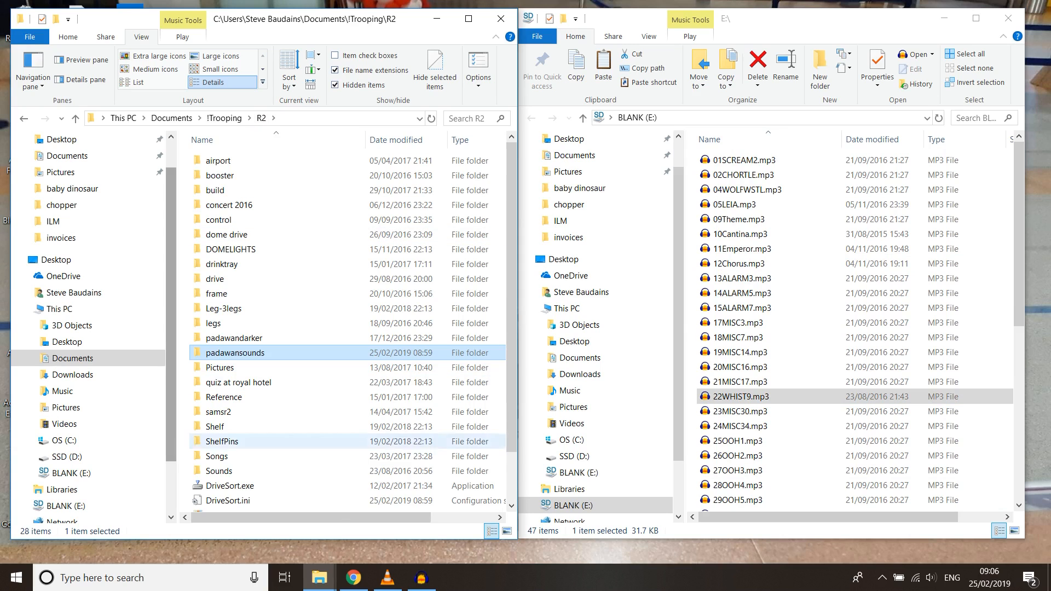
pyautogui.moveTo(228, 485)
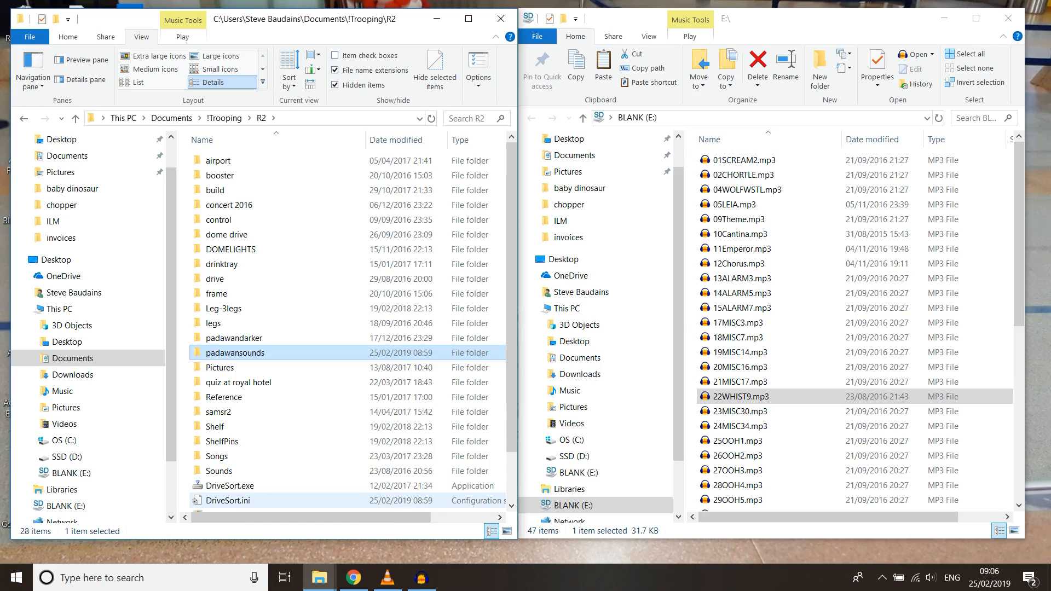
pyautogui.moveTo(228, 485)
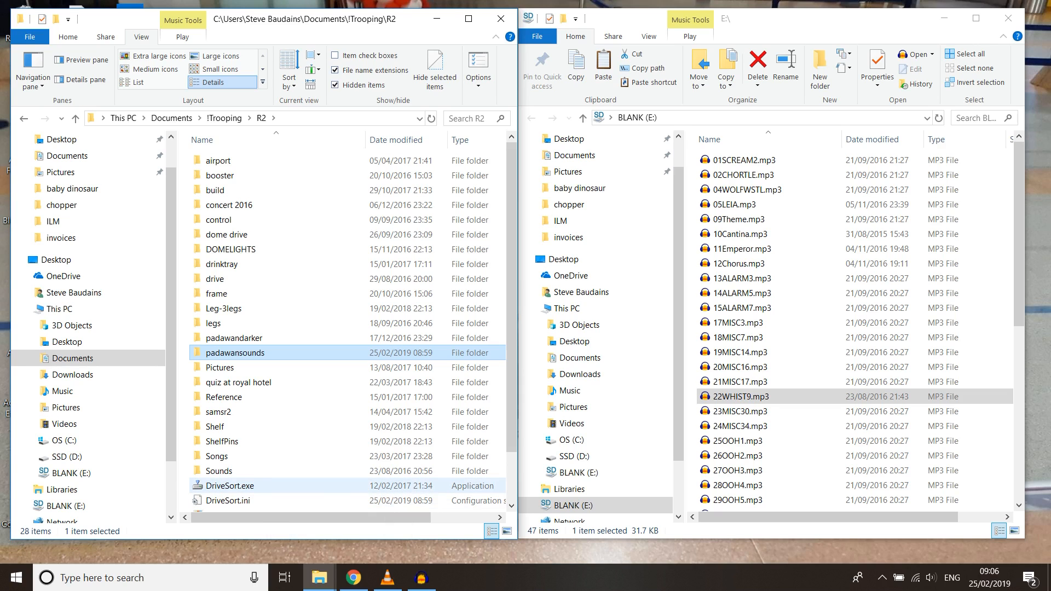
pyautogui.moveTo(234, 485)
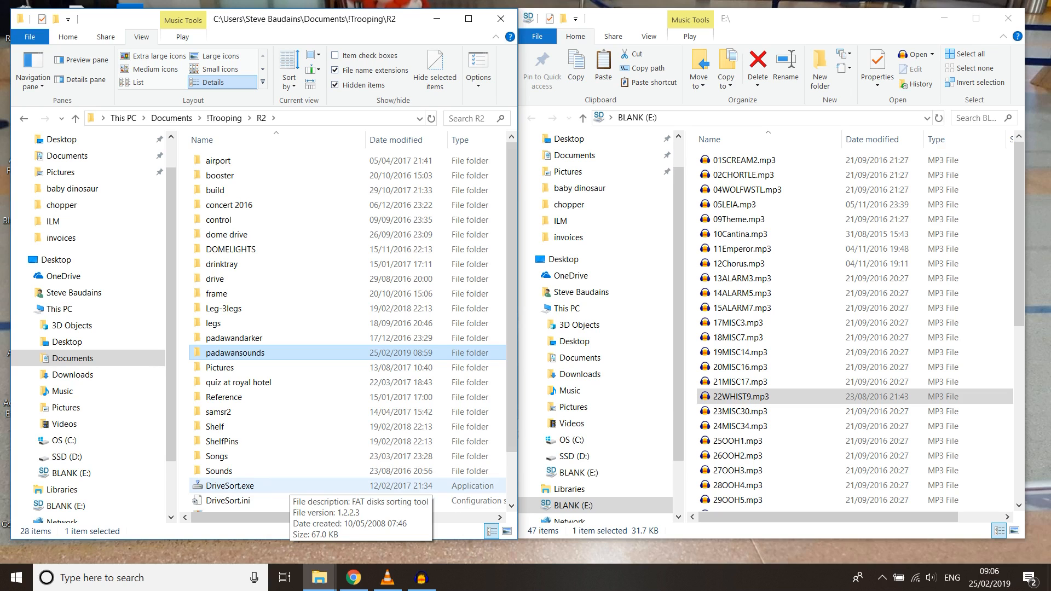
# - Launch DriveSort.exe, allow it to run, enlarge it and list the disks, showing BLANK (E:)
pyautogui.doubleClick(231, 485)
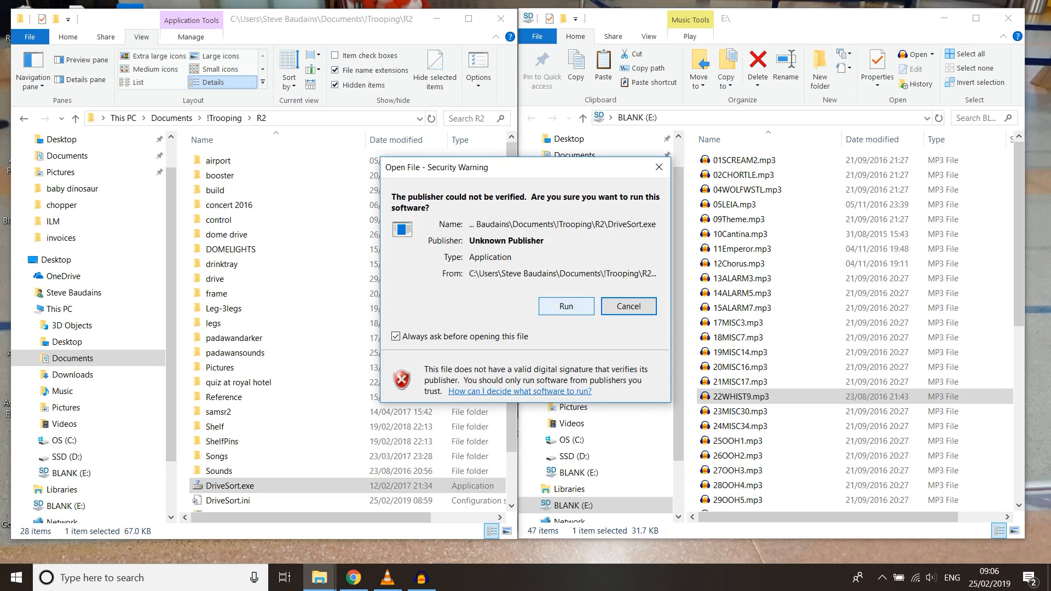
pyautogui.click(565, 306)
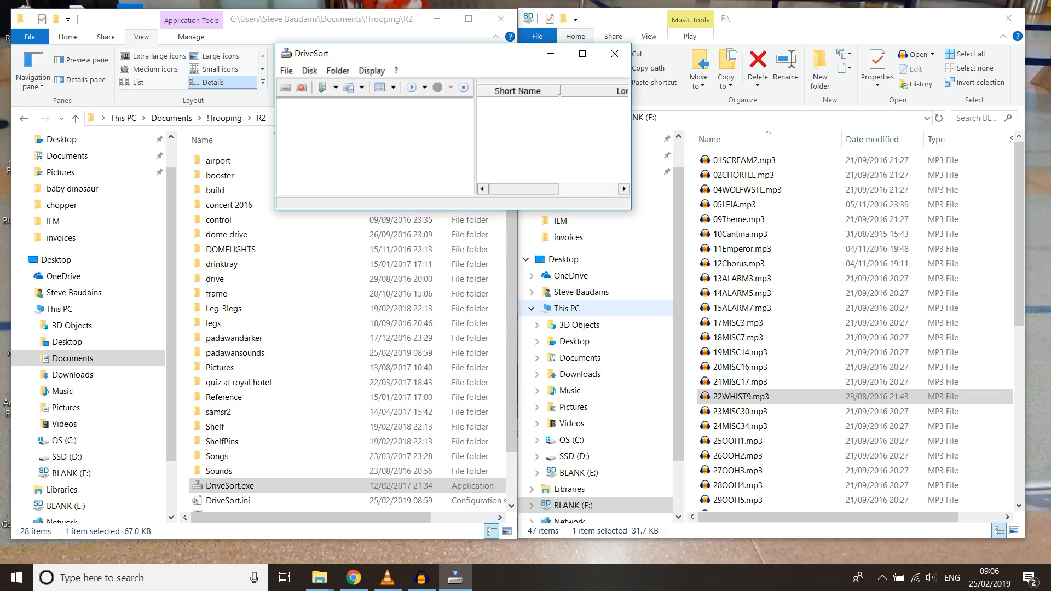
pyautogui.click(225, 396)
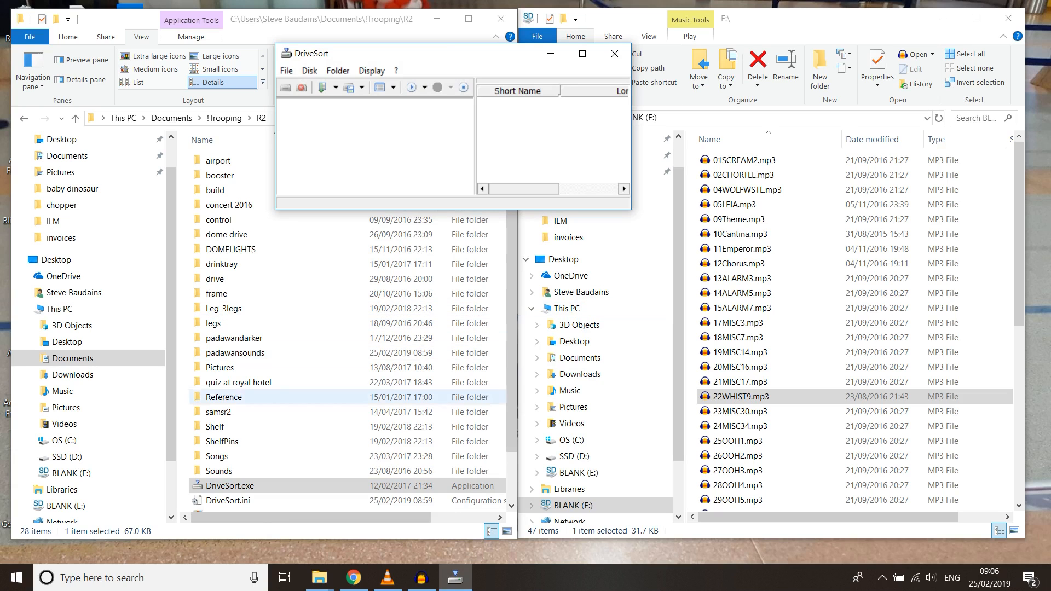
pyautogui.click(216, 293)
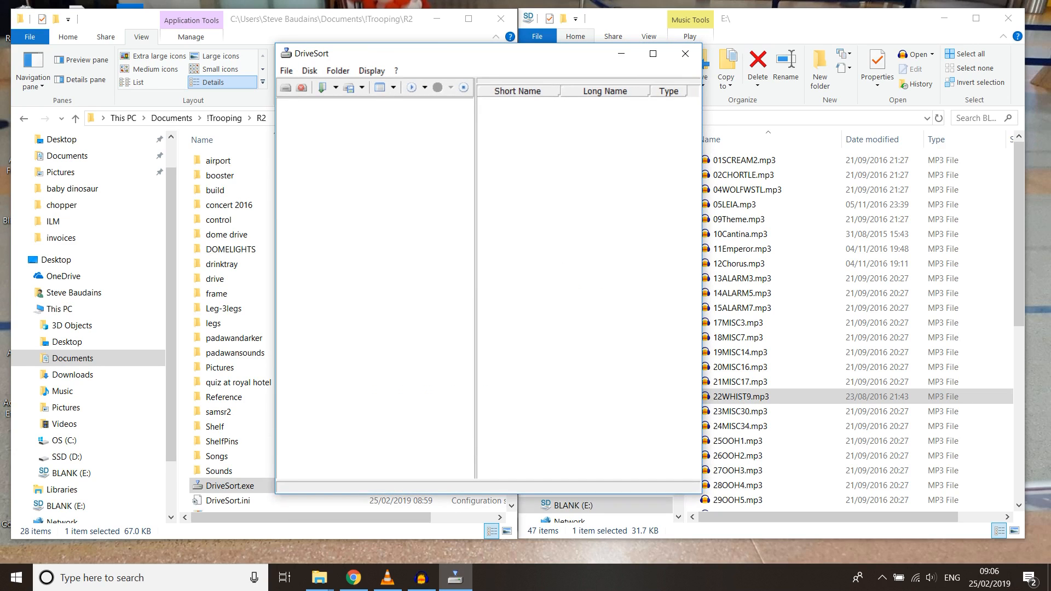
pyautogui.moveTo(284, 88)
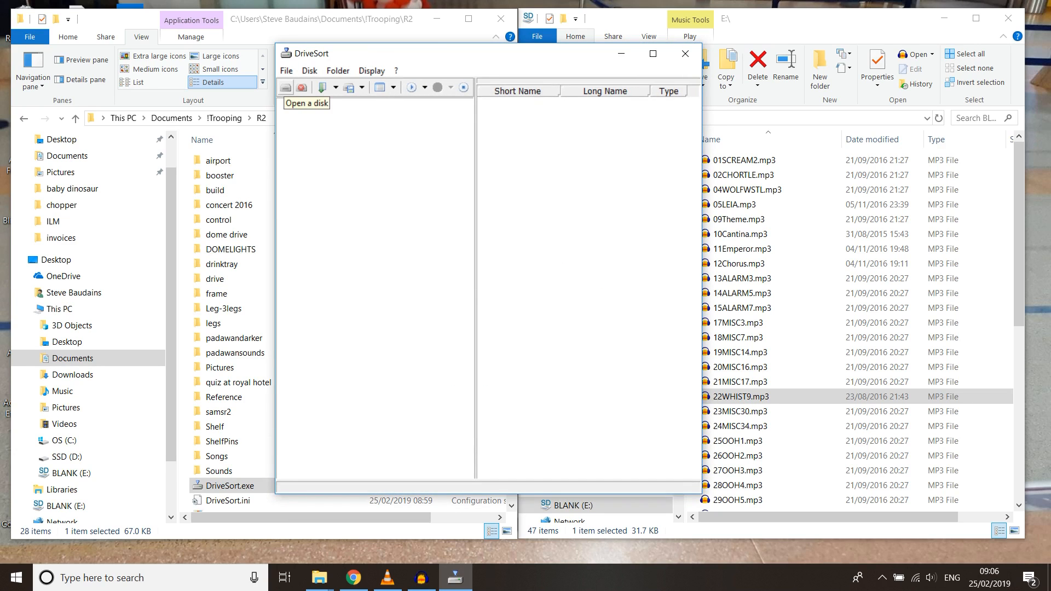
pyautogui.click(285, 87)
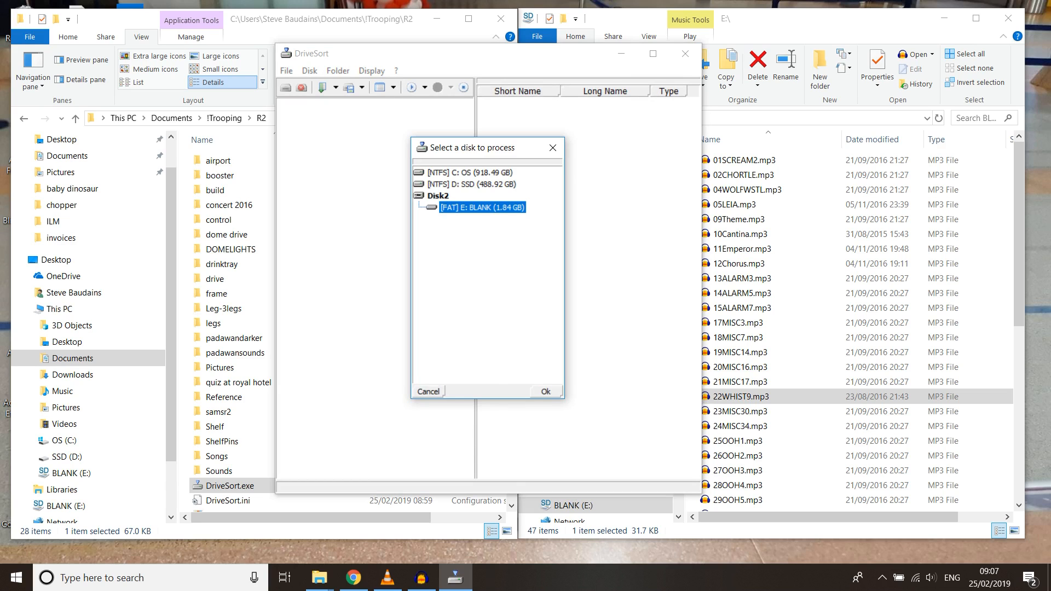
# - Open the BLANK (E:) drive in DriveSort, listing its 47 MP3s with short and long names
pyautogui.click(545, 391)
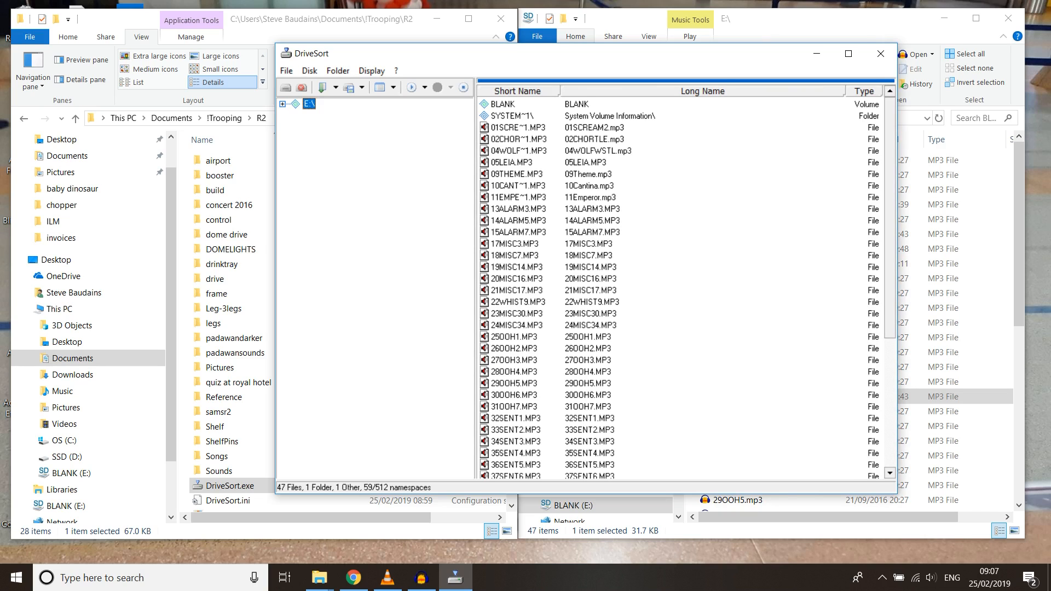
pyautogui.moveTo(322, 88)
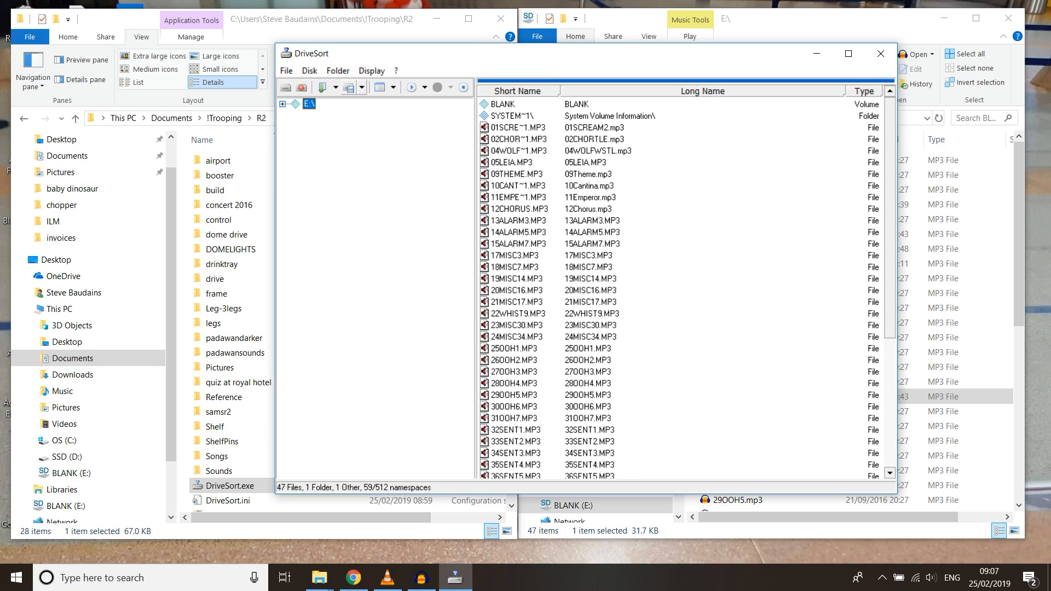
pyautogui.moveTo(347, 88)
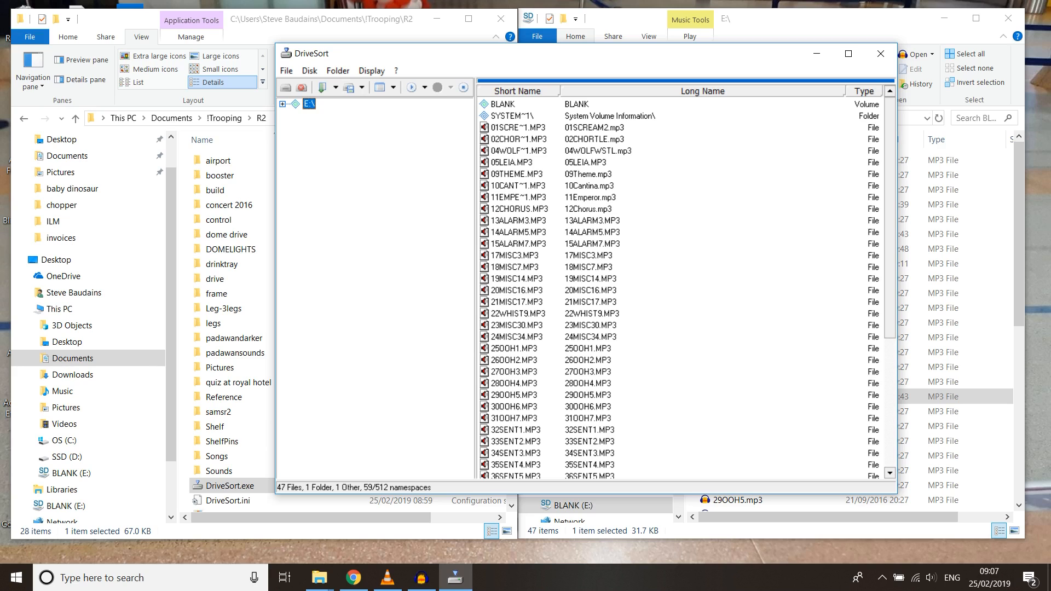
pyautogui.moveTo(309, 103)
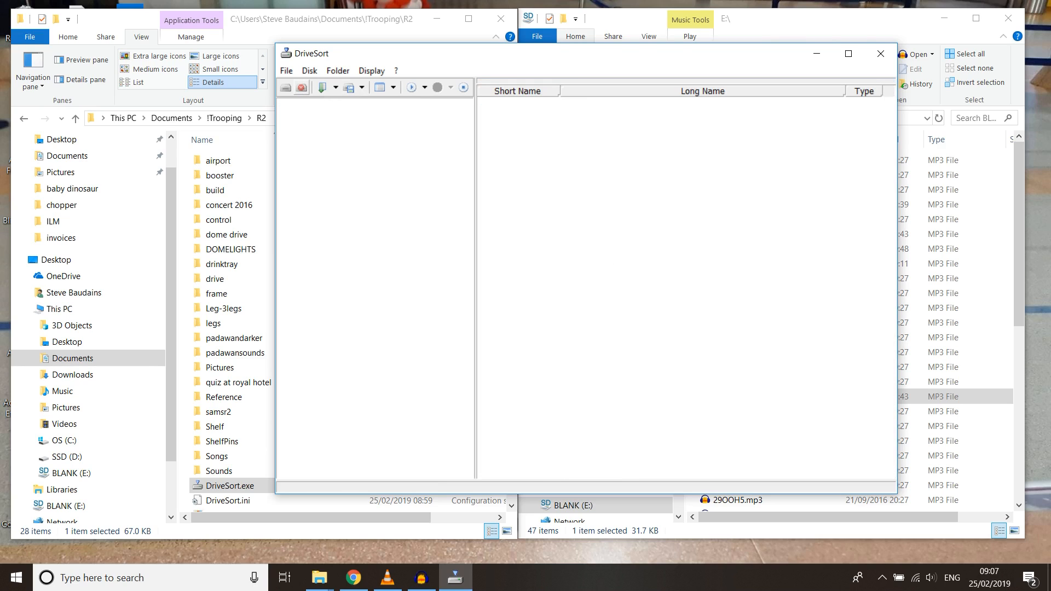
# - Close DriveSort and view the re-inserted BLANK (E:) drive's 47 MP3s in File Explorer
pyautogui.click(1007, 19)
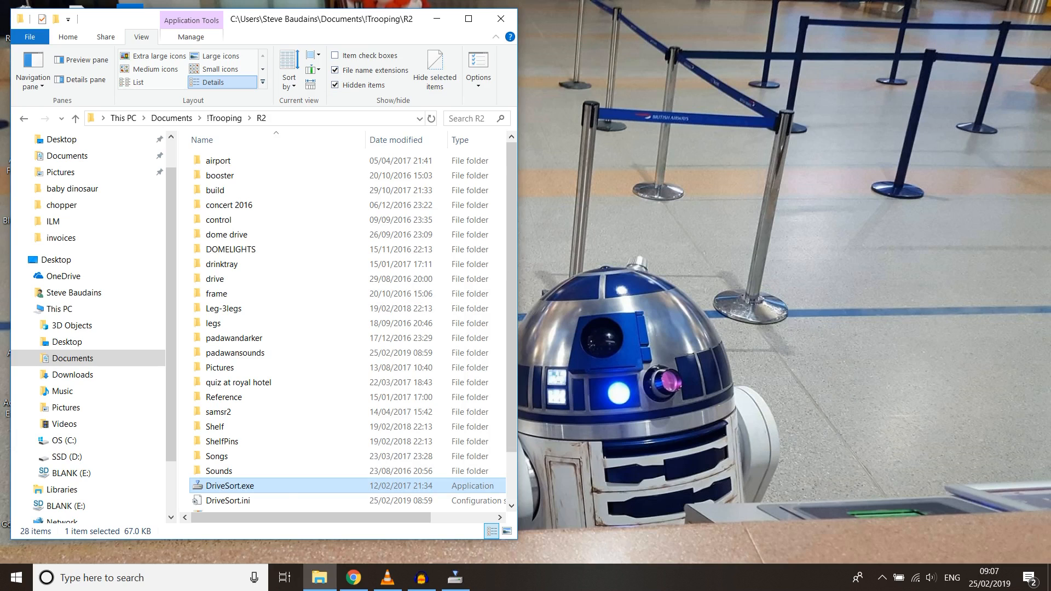
pyautogui.scroll(-3)
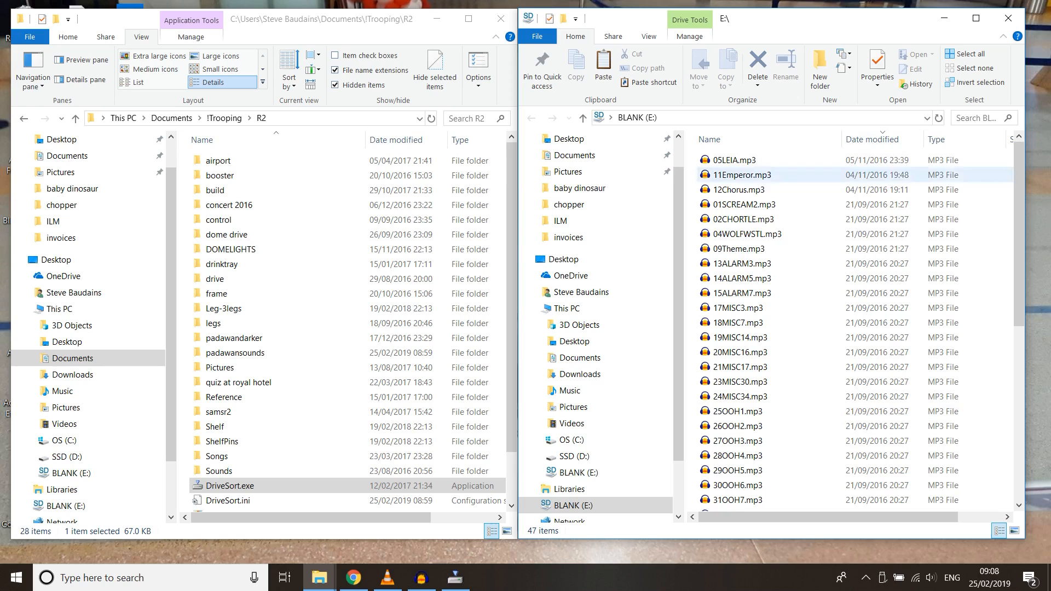
# - Sort the BLANK (E:) window's 47 MP3s by the Name column, starting from 01SCREAM2
pyautogui.click(737, 322)
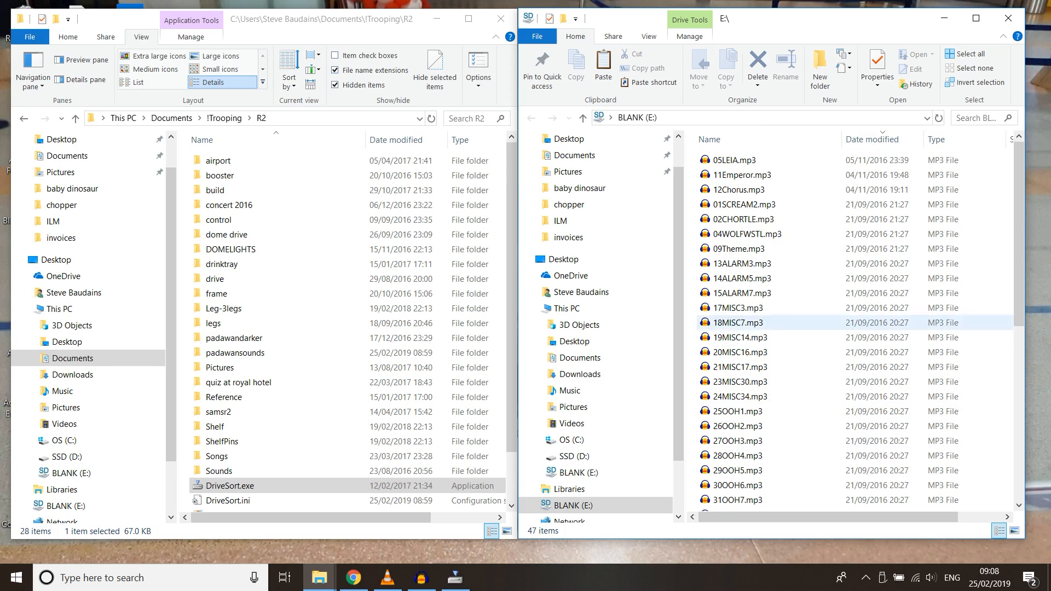
pyautogui.scroll(-3)
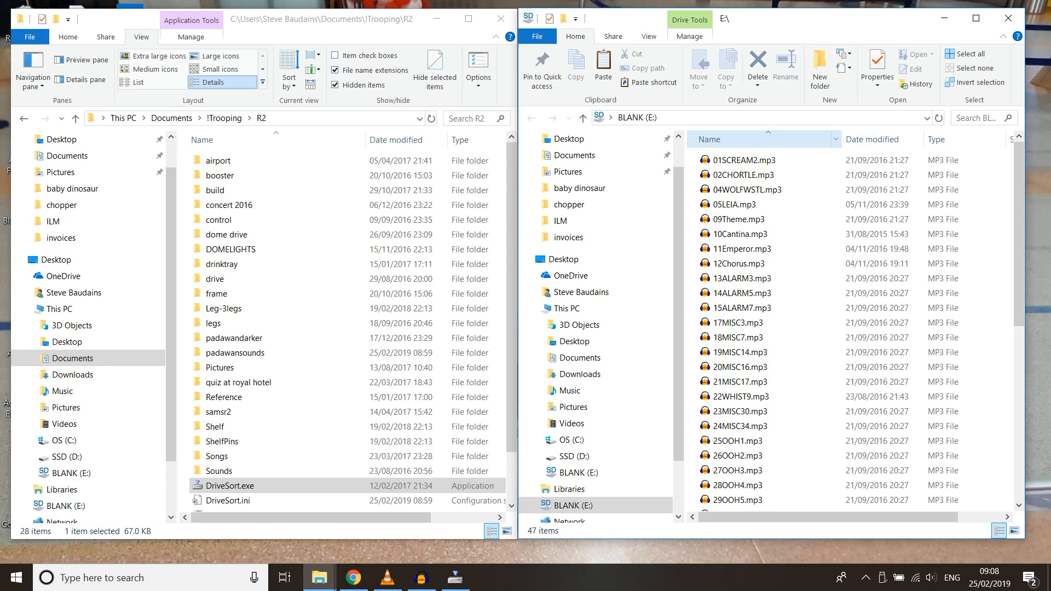
pyautogui.click(740, 307)
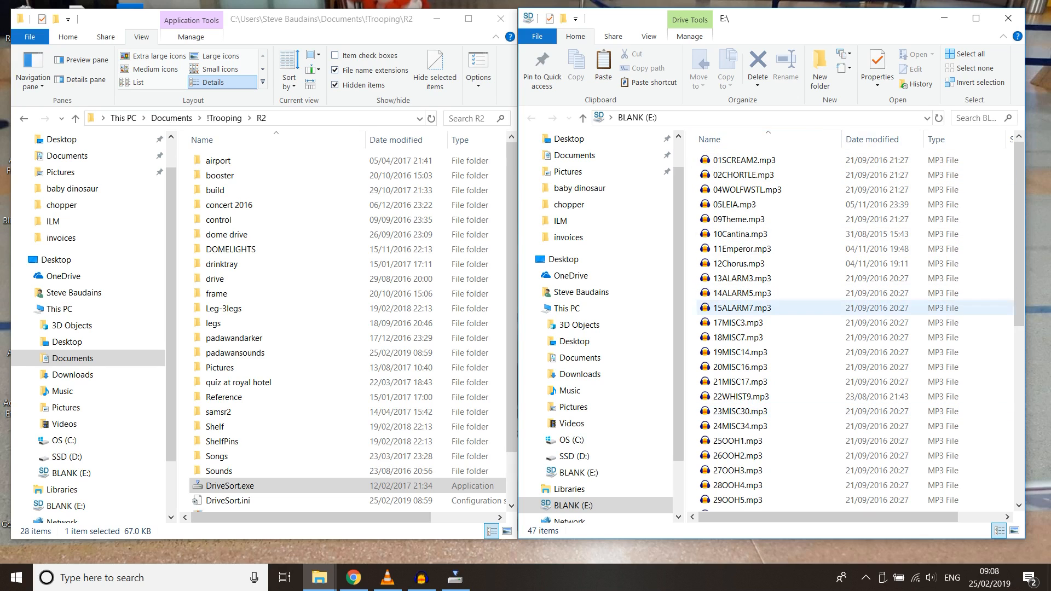
pyautogui.click(751, 351)
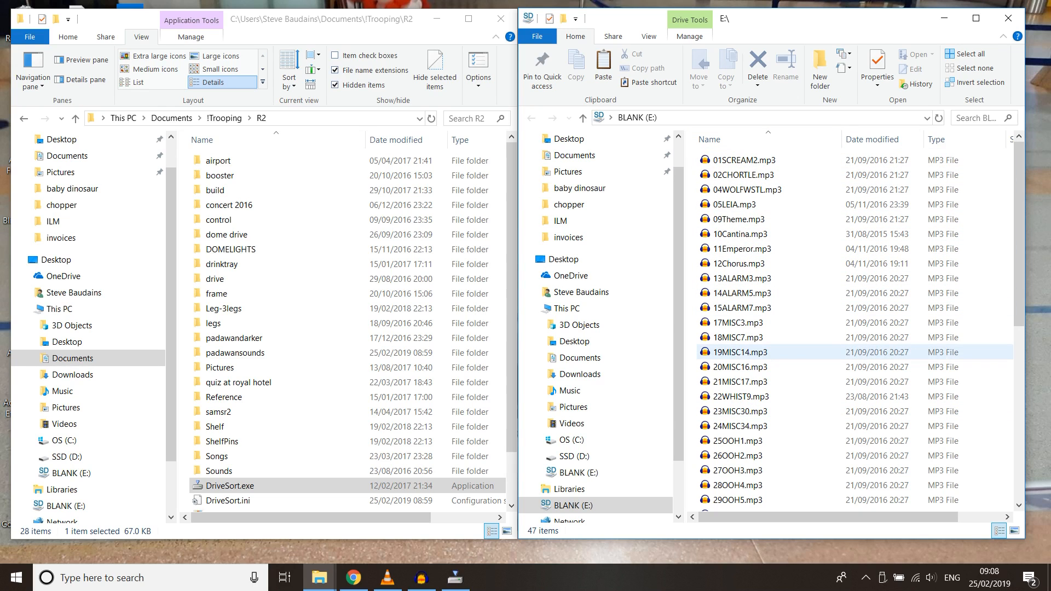
pyautogui.moveTo(741, 352)
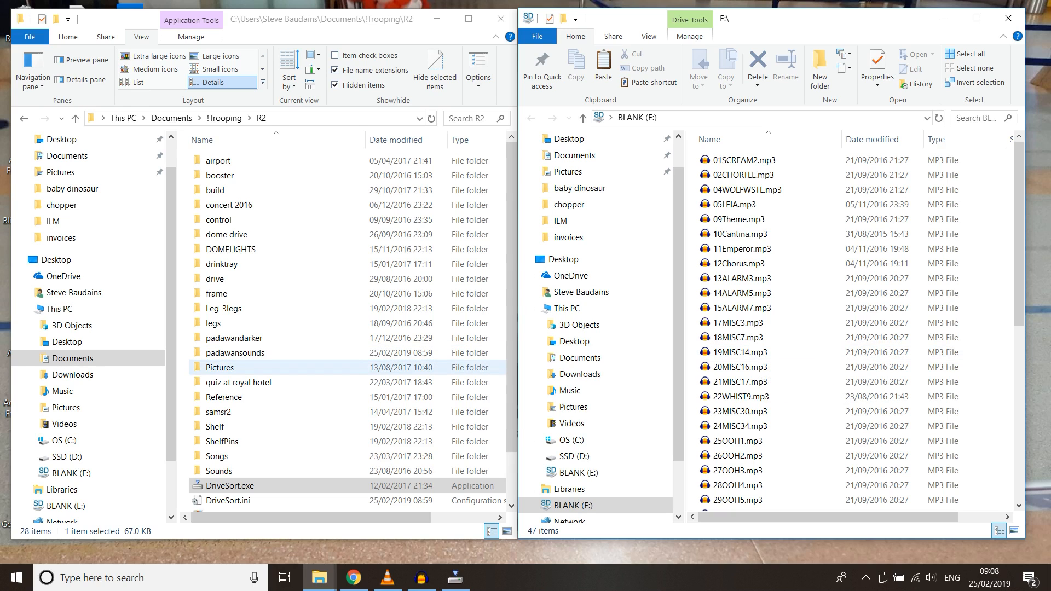
# - Show samsr2's 53 original MP3s, then relaunch DriveSort to its disk picker listing BLANK (E:)
pyautogui.click(224, 397)
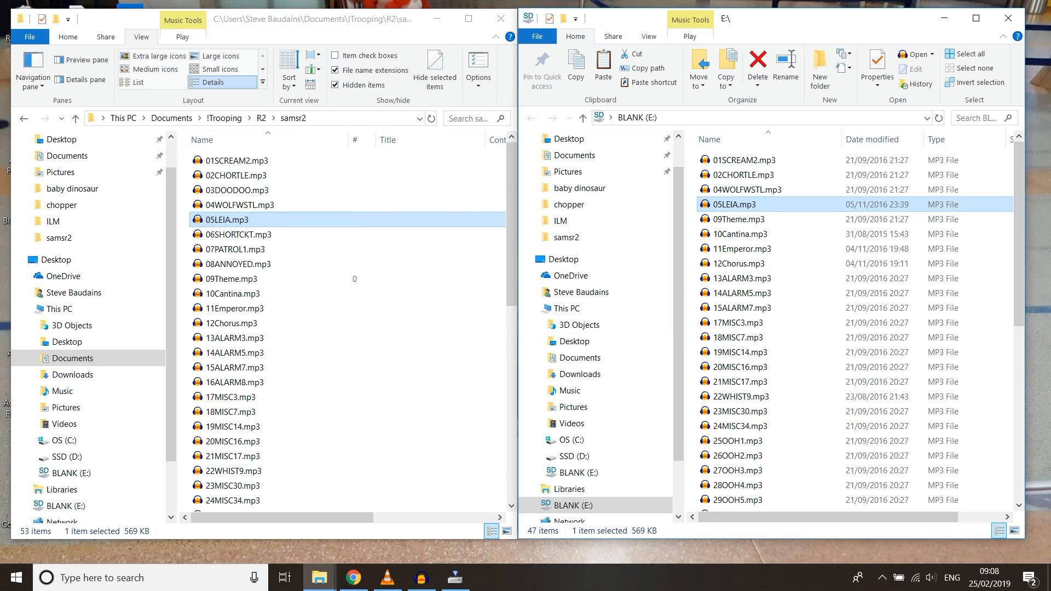
pyautogui.click(456, 577)
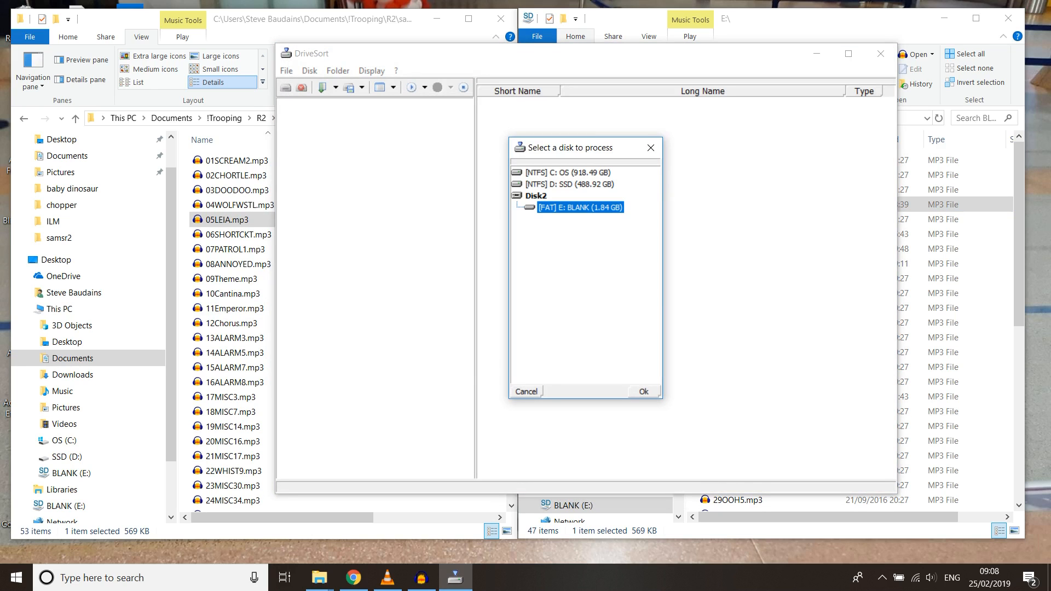
# - Load the BLANK (E:) drive in DriveSort, showing its 47 files and System Volume Information
pyautogui.click(641, 391)
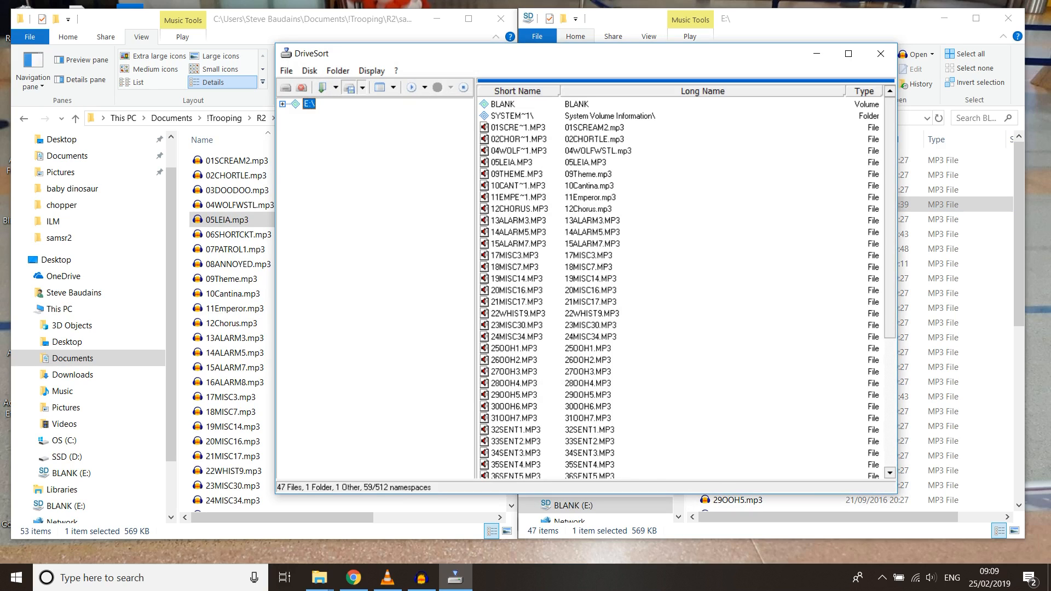
pyautogui.moveTo(302, 88)
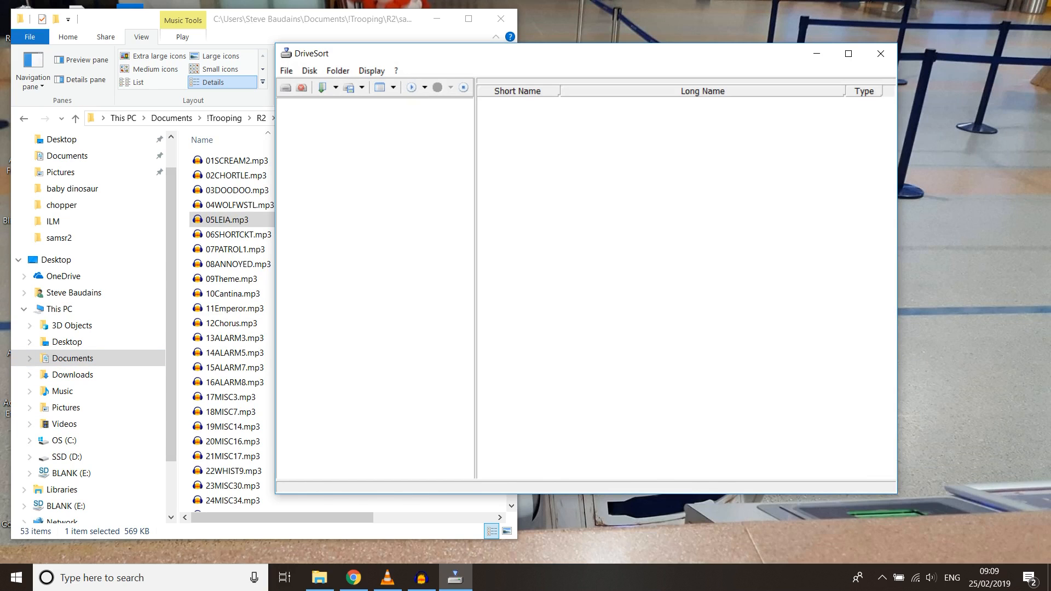
# - Close DriveSort and reopen E:, whose 47 MP3s now appear in numbered order beside samsr2
pyautogui.scroll(-3)
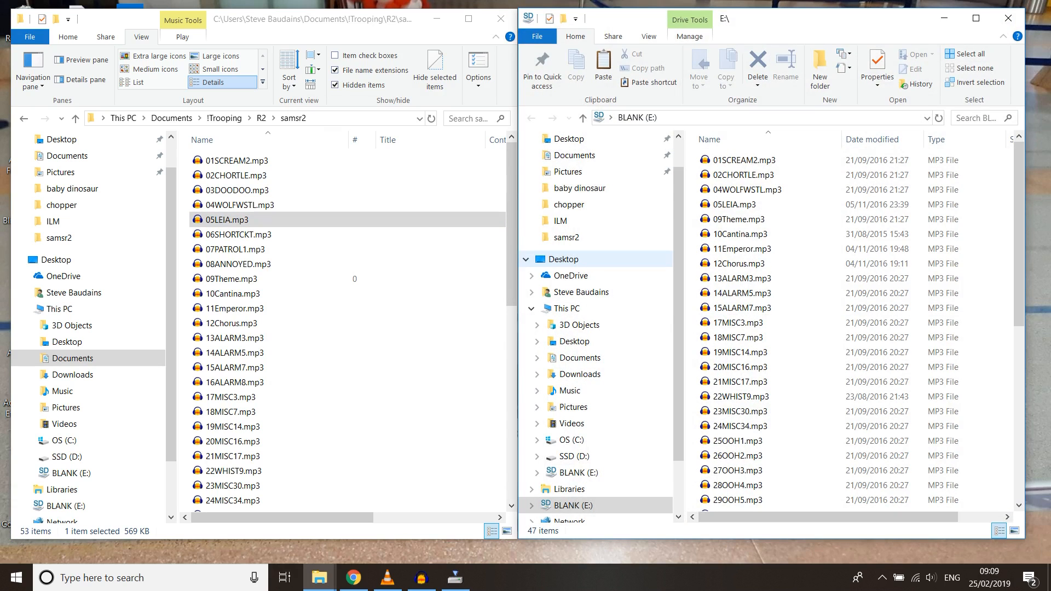
pyautogui.click(739, 203)
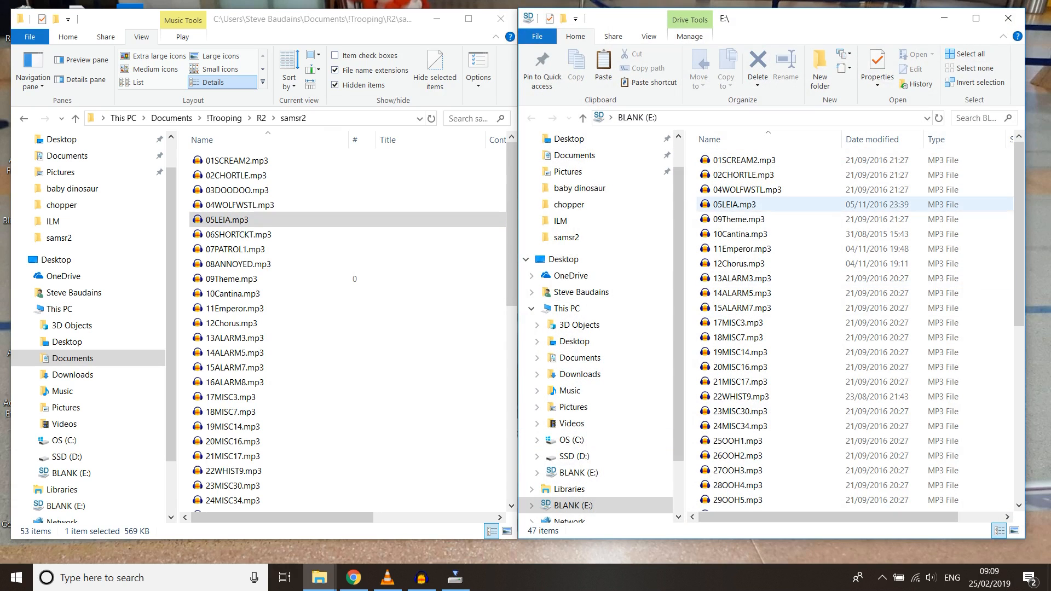
pyautogui.click(737, 293)
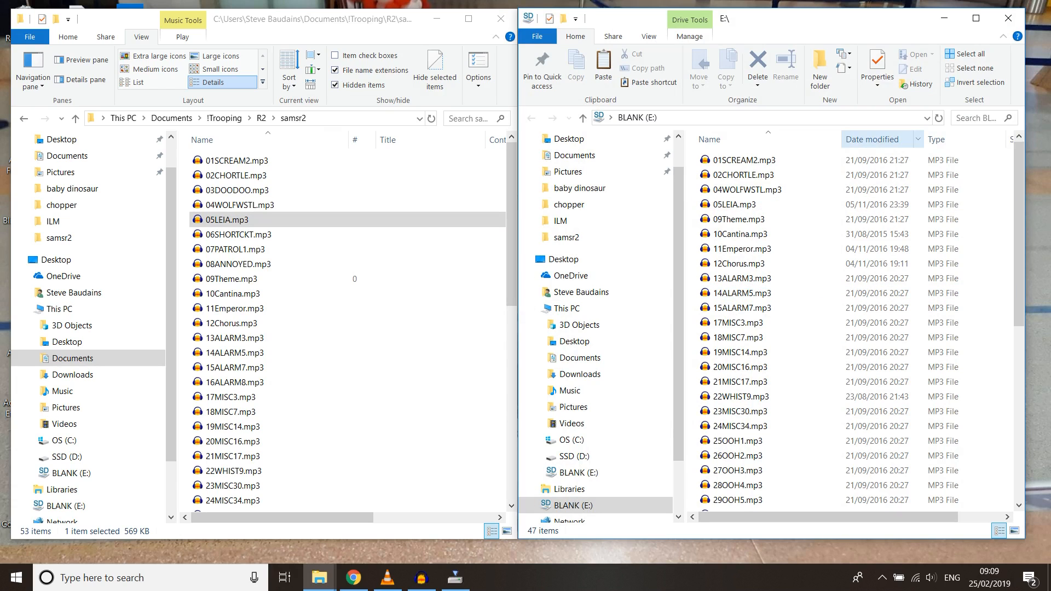
pyautogui.click(737, 204)
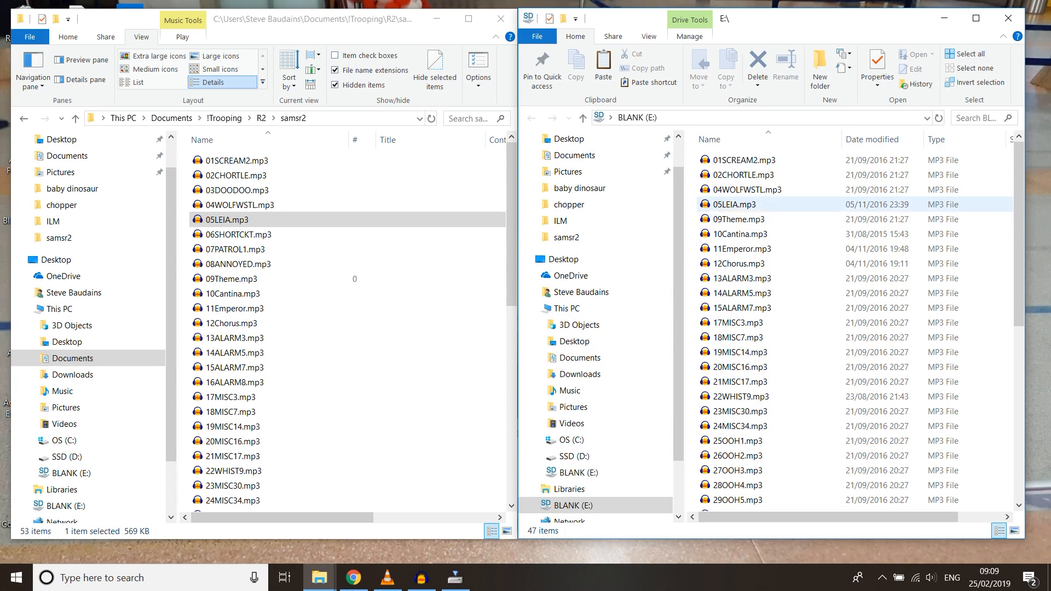
pyautogui.click(741, 277)
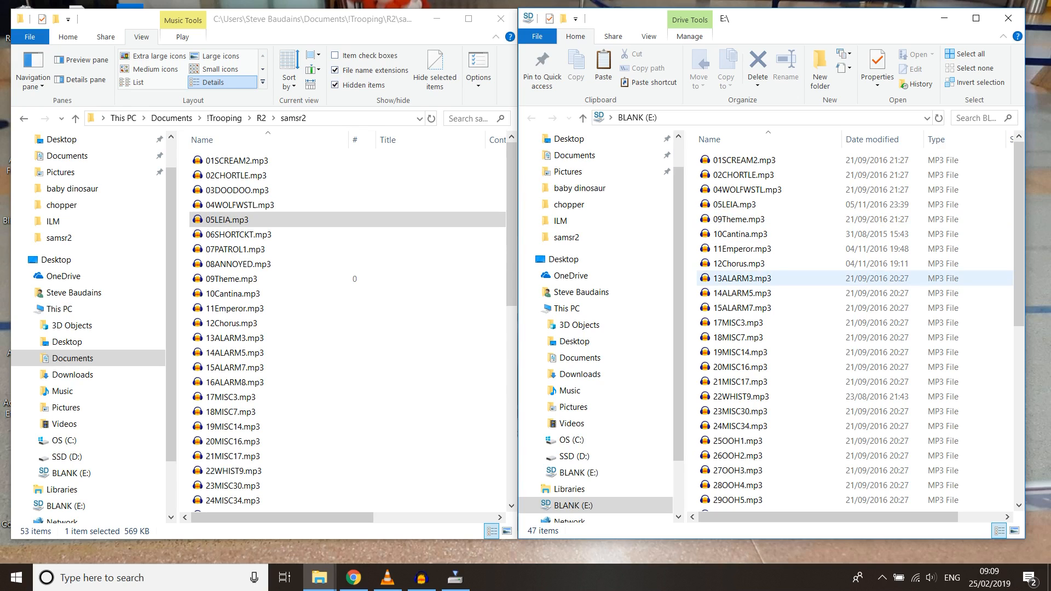